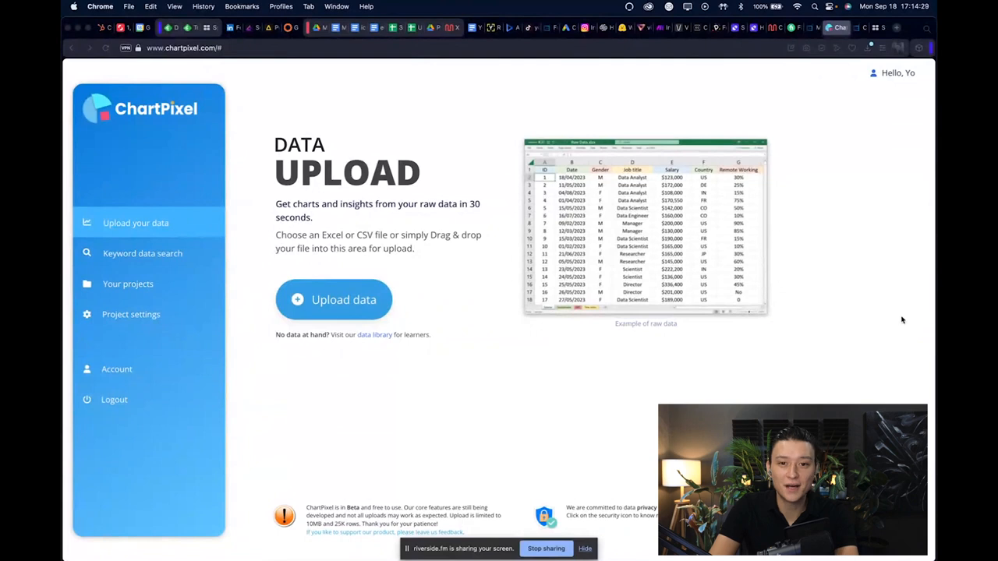
# Begin a keyword data search with the term 'nutella ice cream' partly entered
pyautogui.click(144, 252)
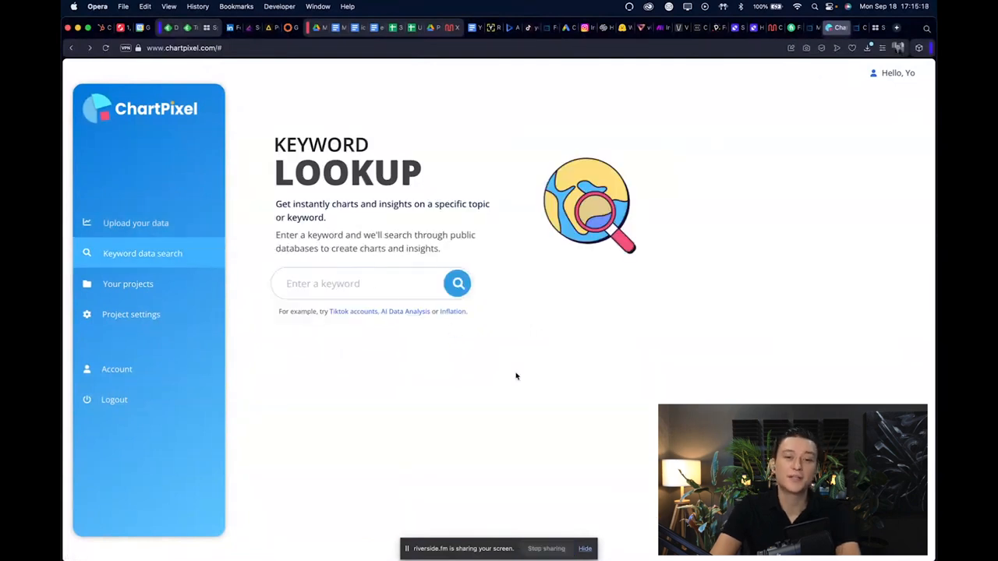
pyautogui.moveTo(508, 353)
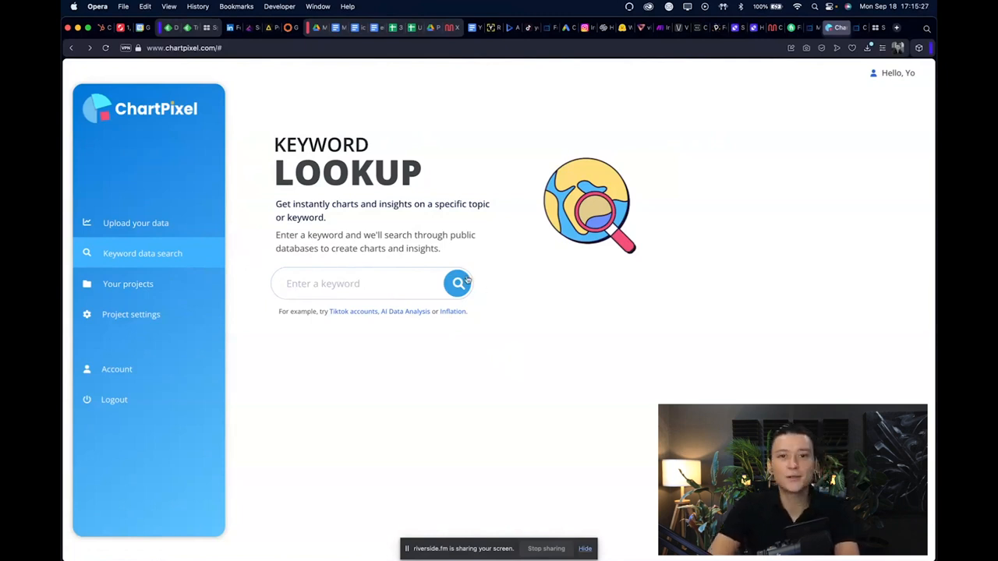
pyautogui.click(359, 284)
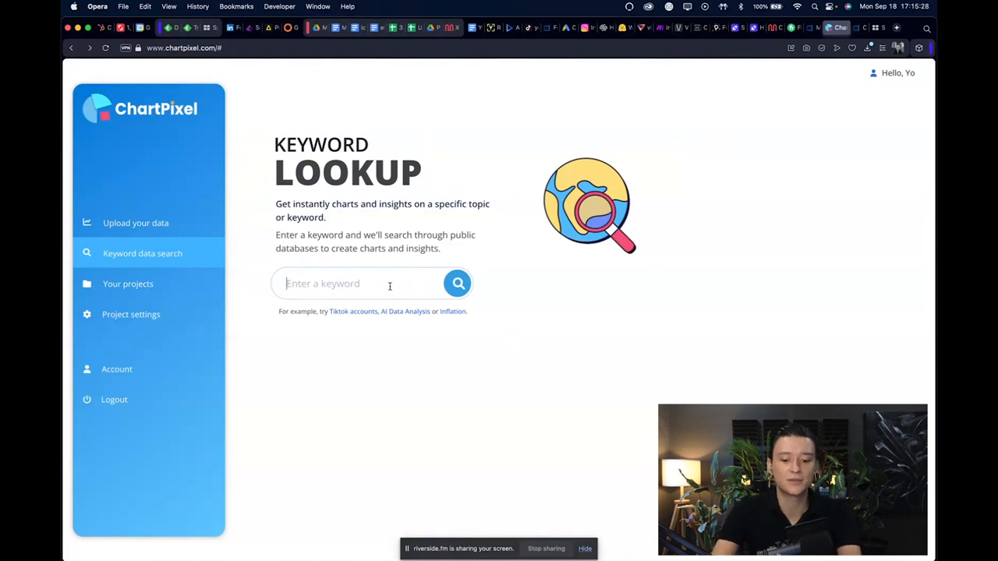
pyautogui.write('nutella ice c')
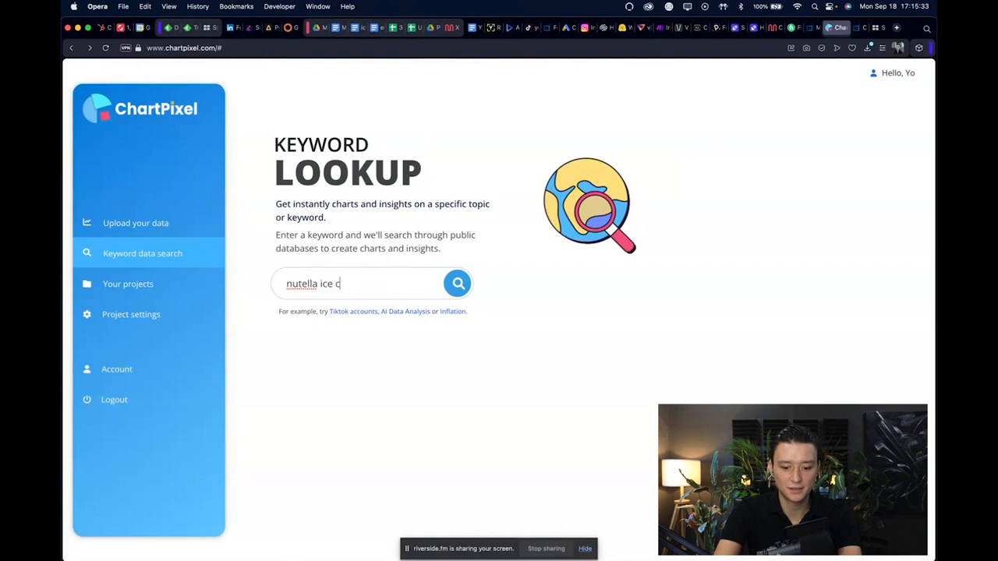
# Run the nutella ice cream search and review then close its Data Analysis Summary
pyautogui.click(459, 284)
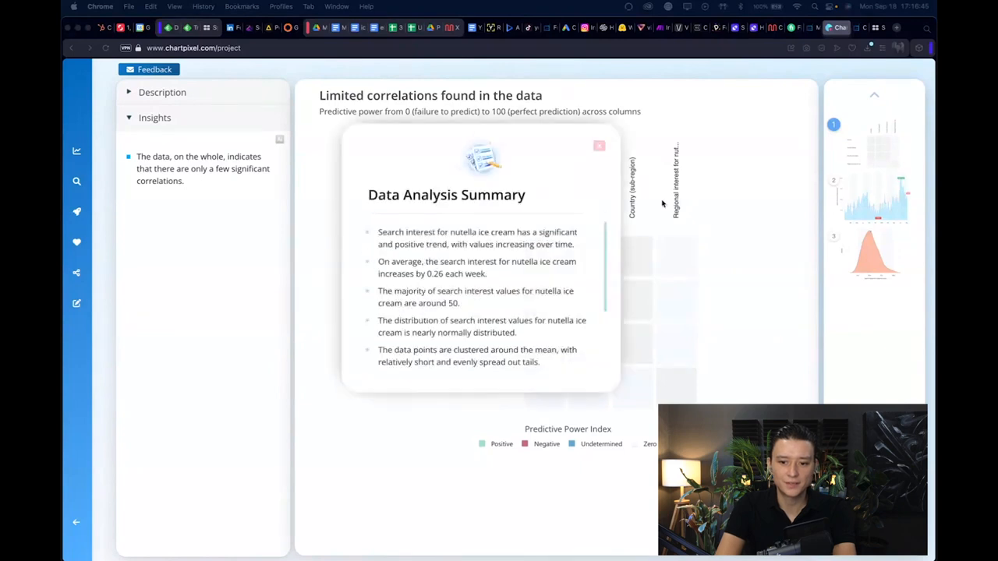
pyautogui.moveTo(616, 271)
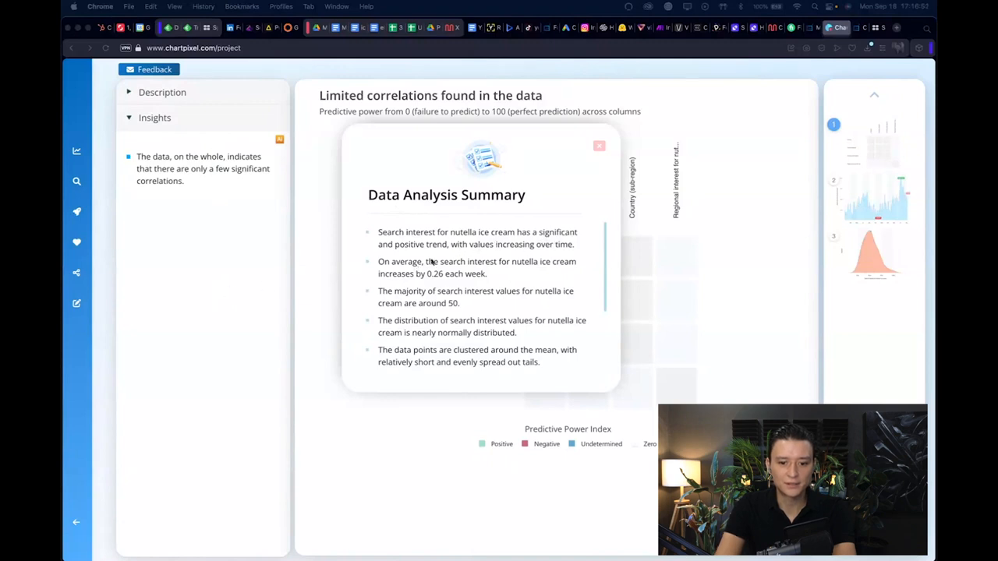
pyautogui.moveTo(509, 269)
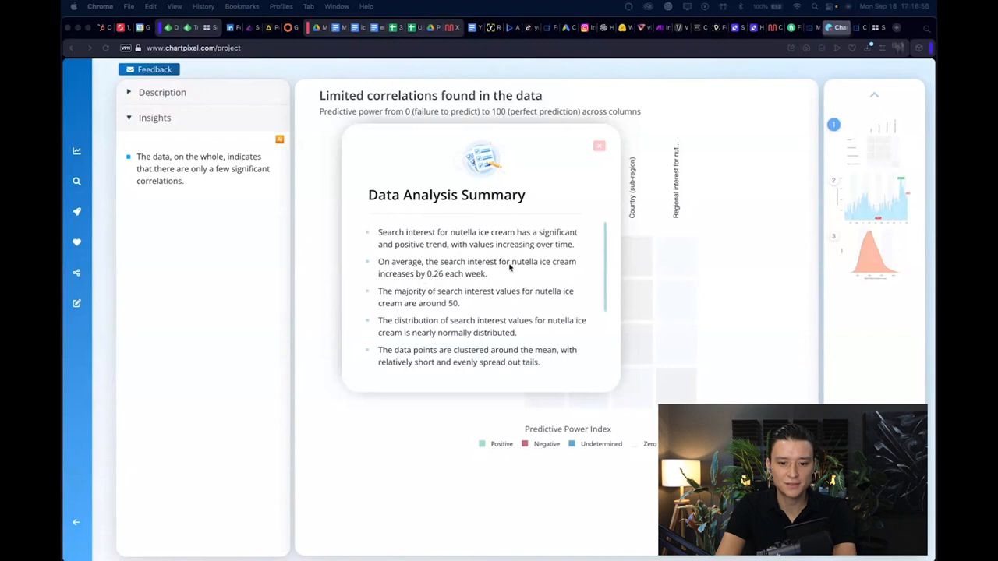
pyautogui.moveTo(455, 288)
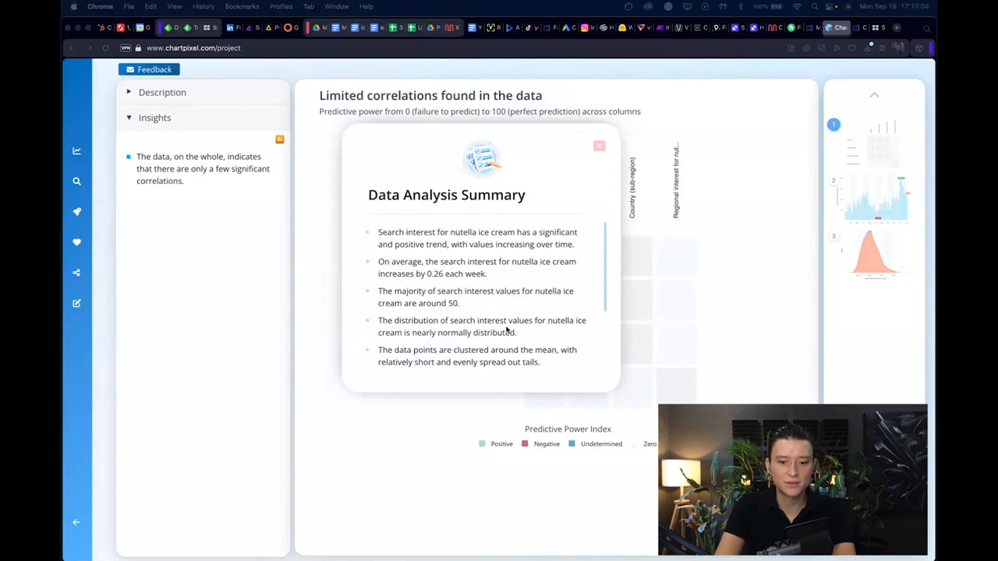
pyautogui.moveTo(493, 345)
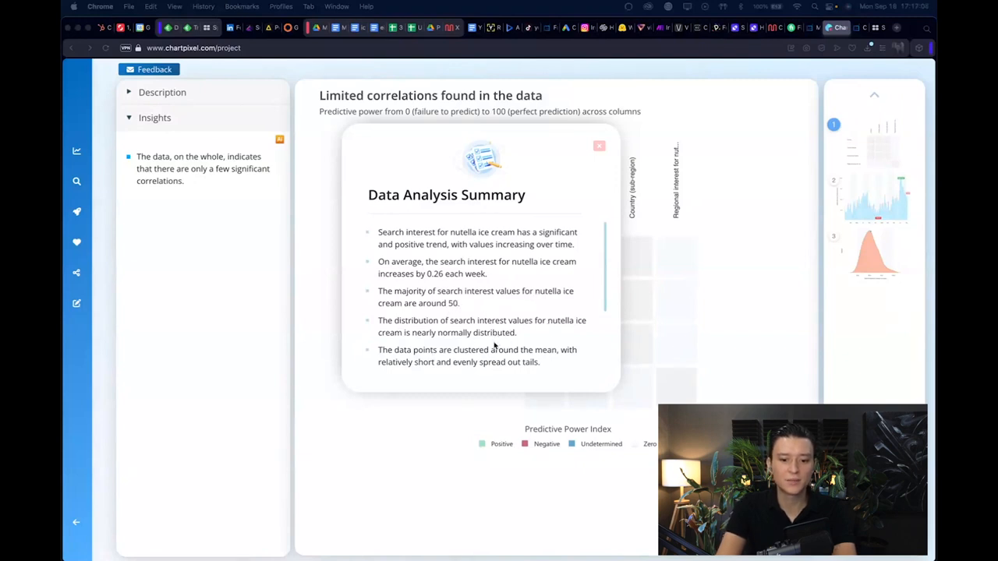
pyautogui.scroll(-3)
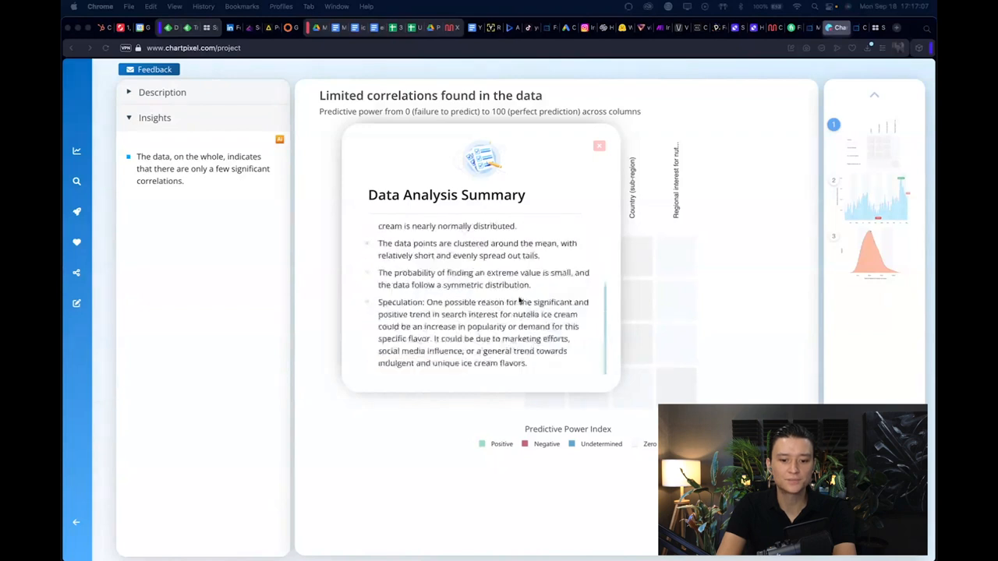
pyautogui.click(599, 147)
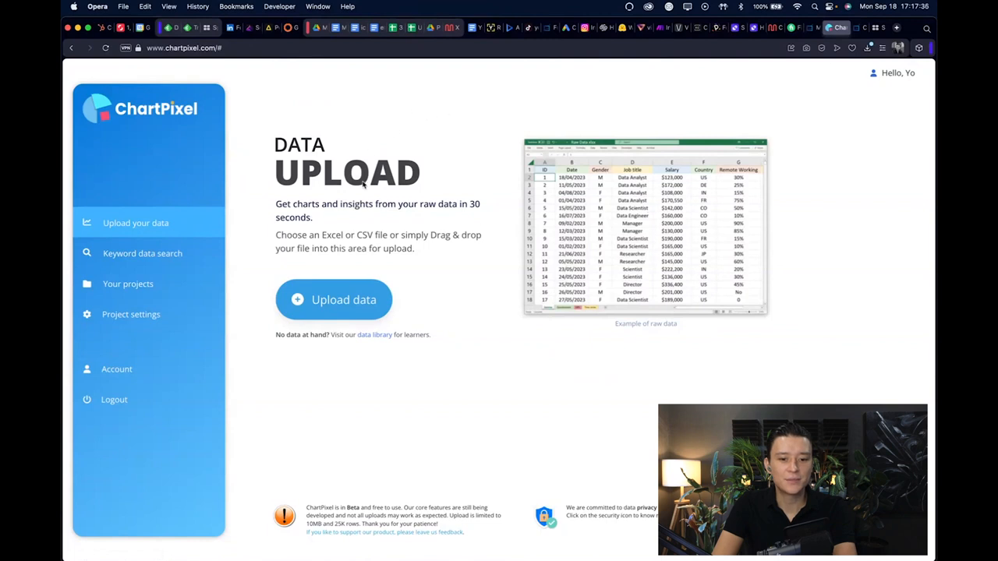
pyautogui.moveTo(611, 300)
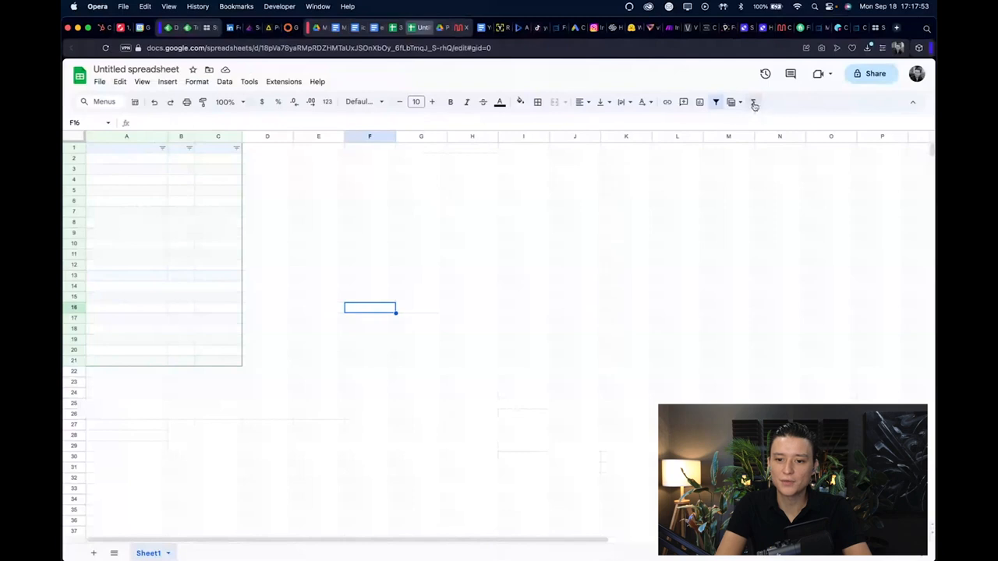
pyautogui.moveTo(755, 103)
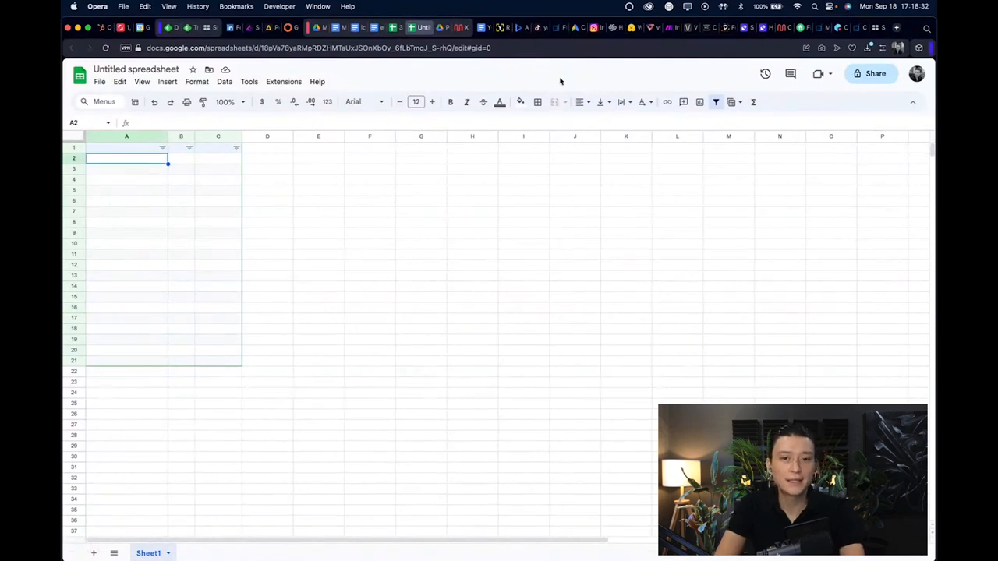
pyautogui.moveTo(580, 78)
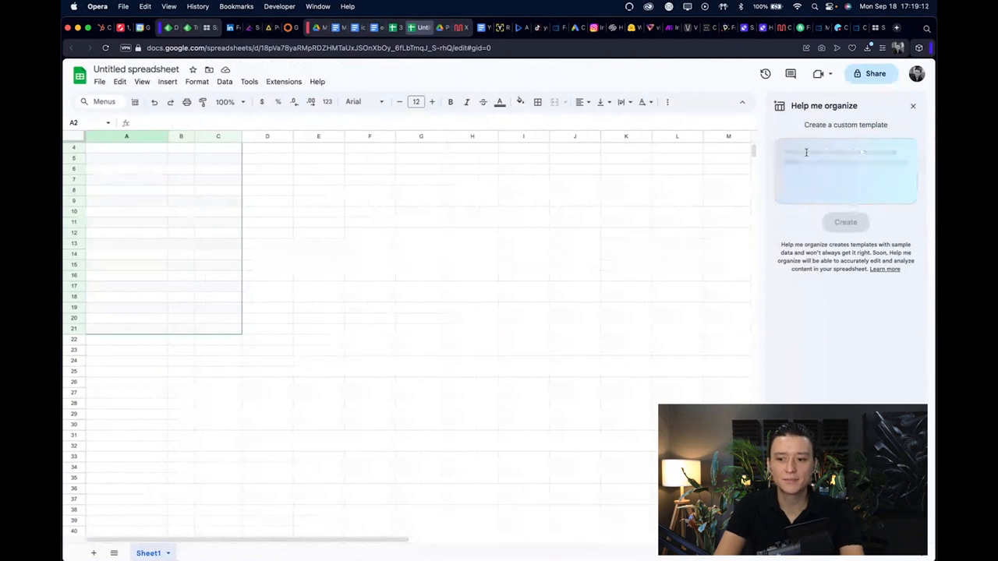
# Prompt Help me organize to create a list of ice cream flavors with sample data columns and generate it
pyautogui.write("Kitchen remodel task list for a kitchen that's friendlier for kids to cook in")
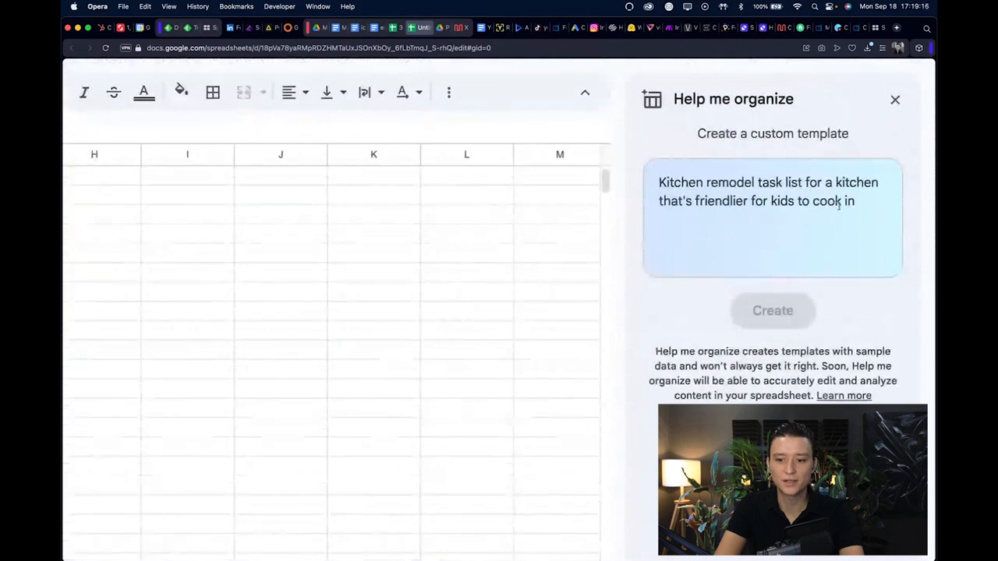
pyautogui.write('Marketing campaign material tracker for a new product launch')
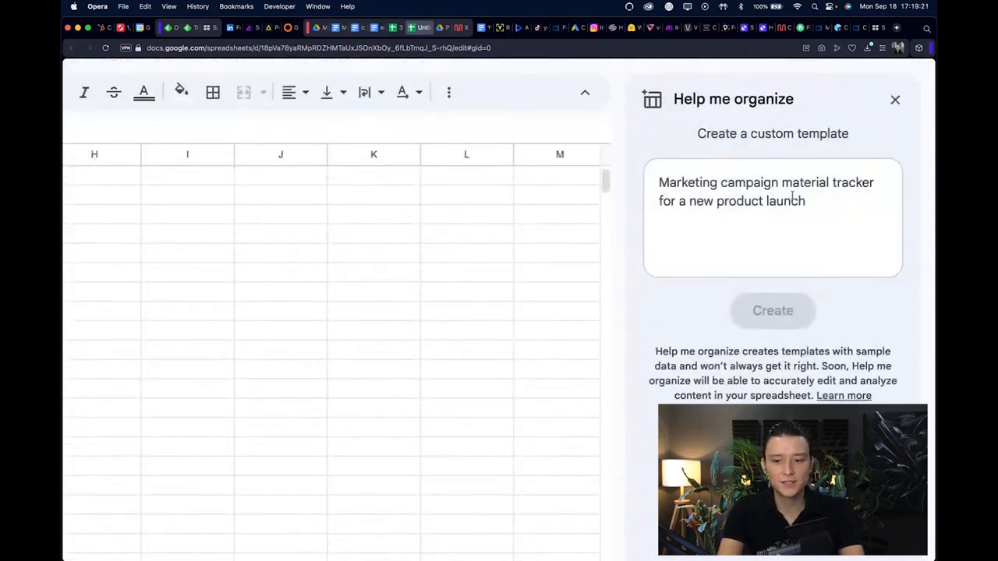
pyautogui.write('Wedding event plan at a zoo with a different animal highlight at each event')
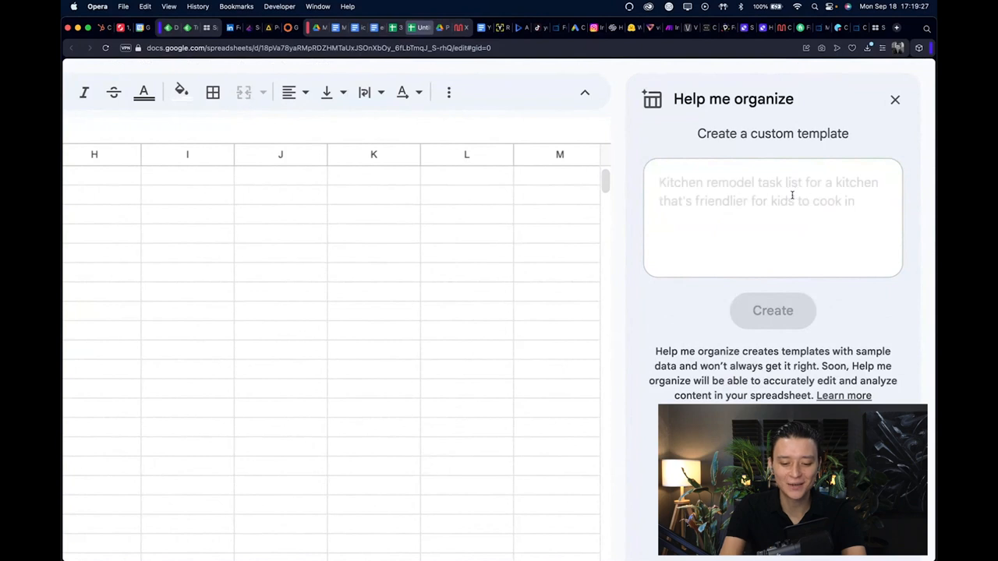
pyautogui.write('create a lis')
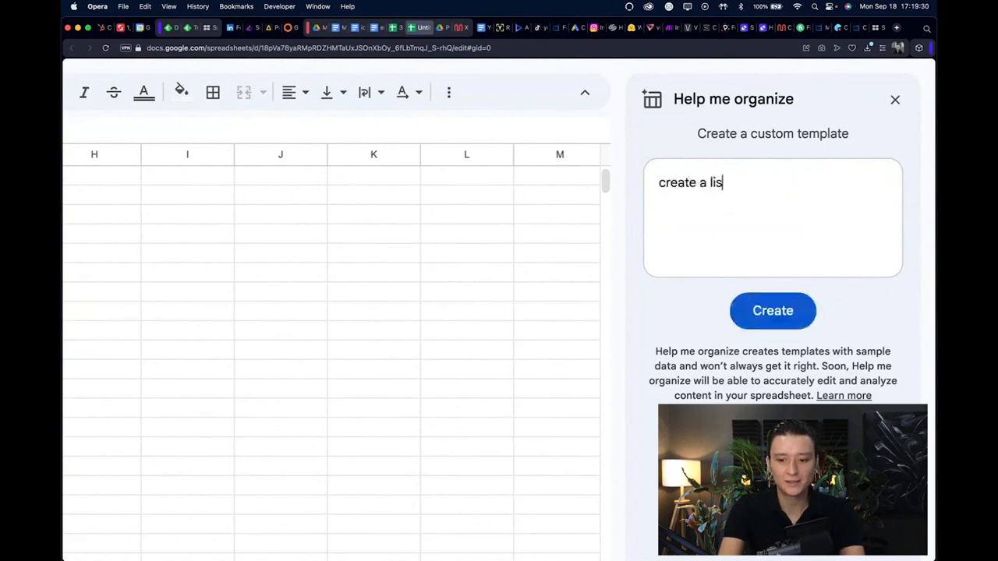
pyautogui.write('of ice cream f')
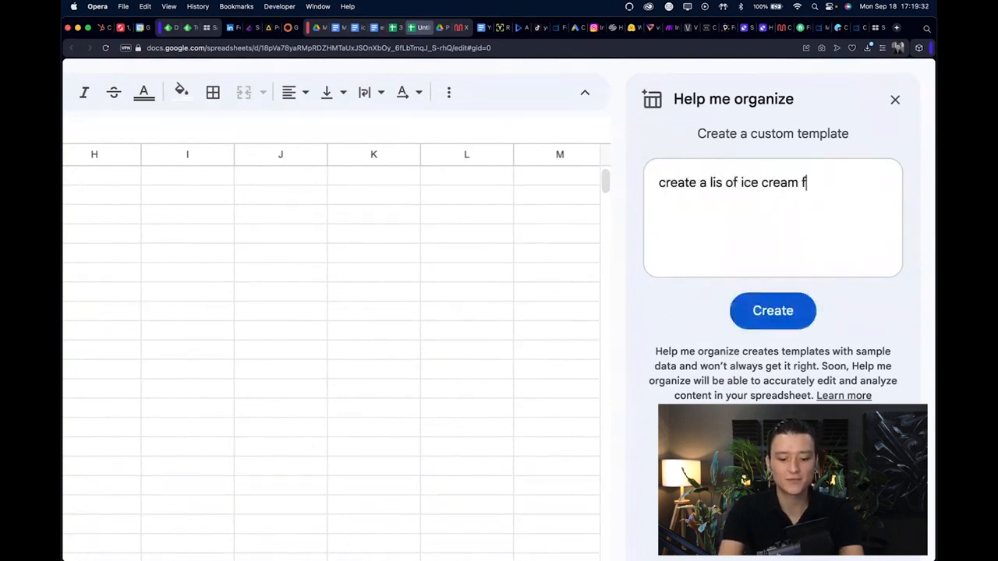
pyautogui.write('lavors and the')
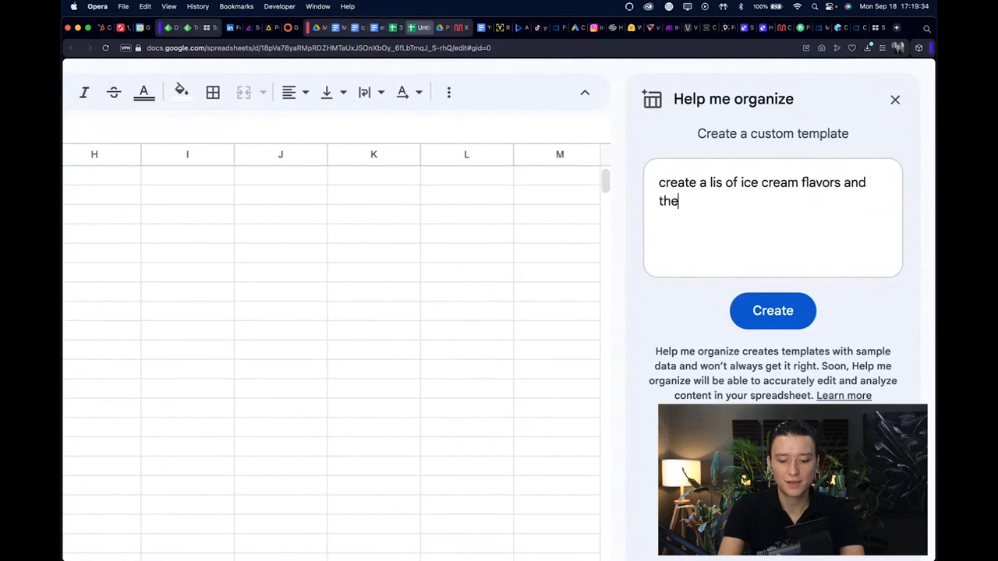
pyautogui.write('columns')
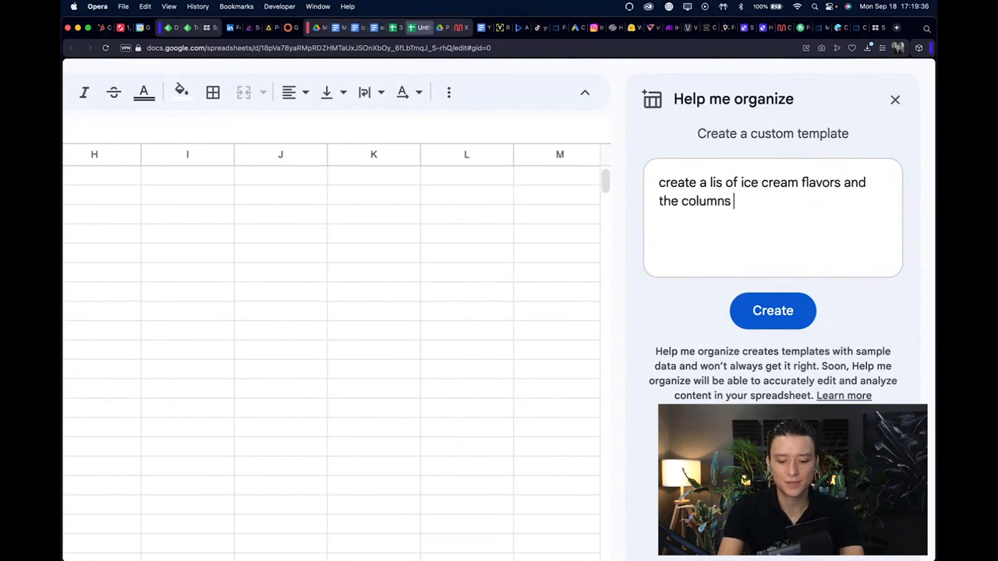
pyautogui.write('can')
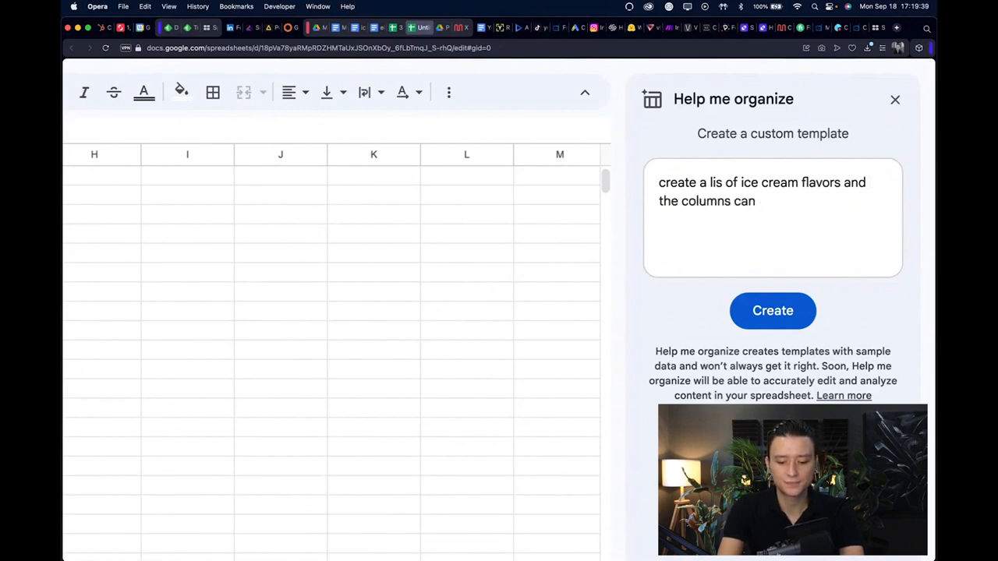
pyautogui.write('smaple data')
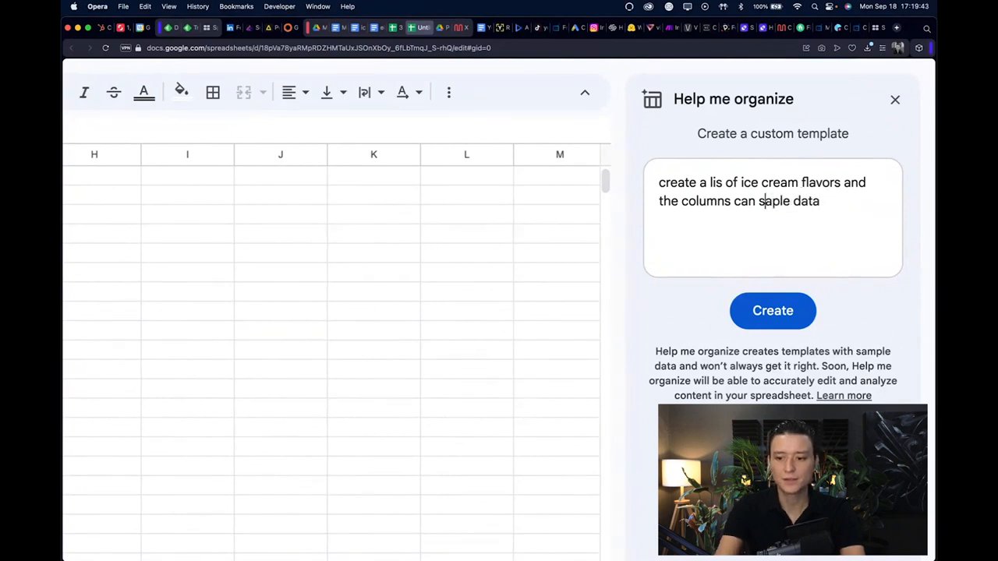
pyautogui.click(773, 310)
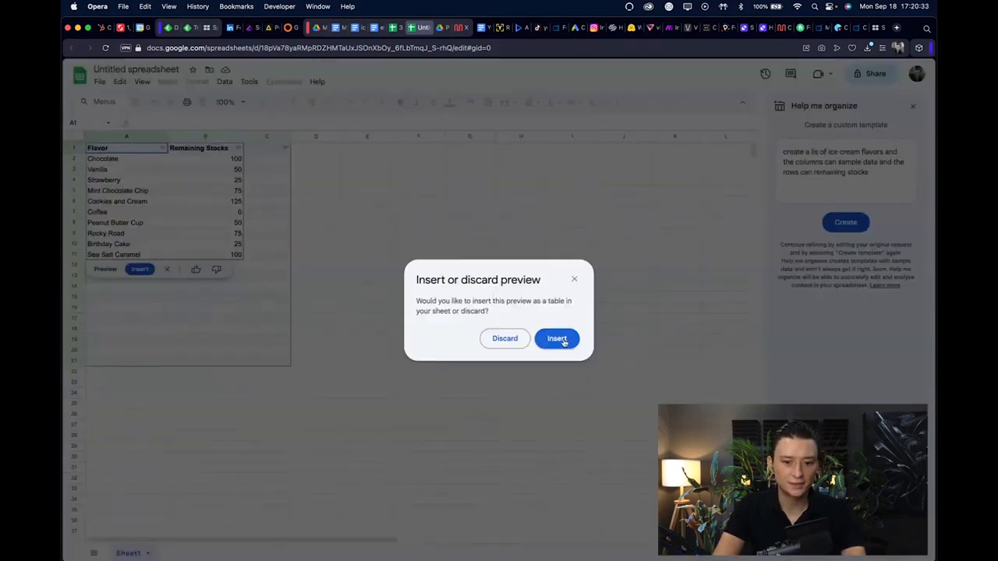
pyautogui.click(556, 339)
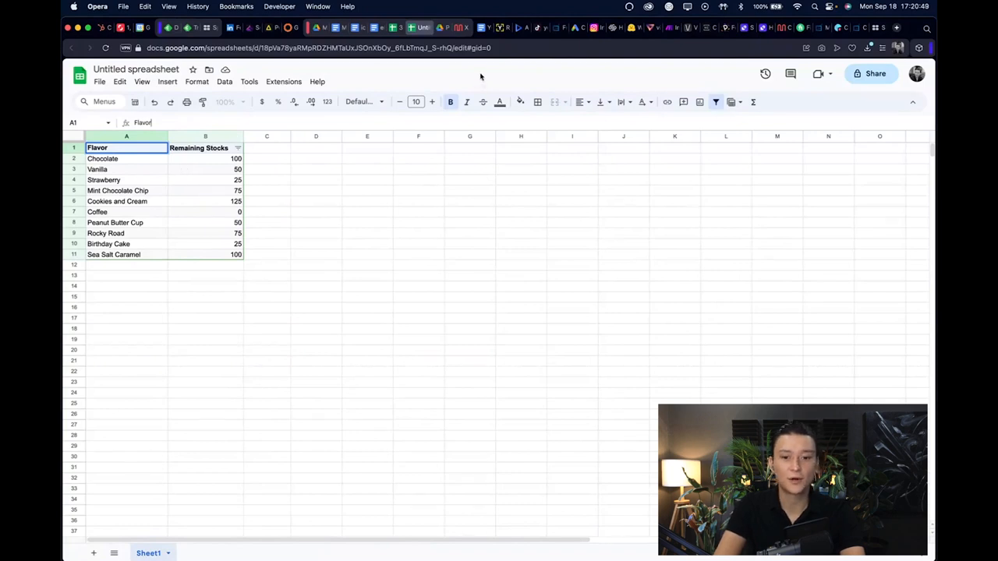
pyautogui.moveTo(608, 84)
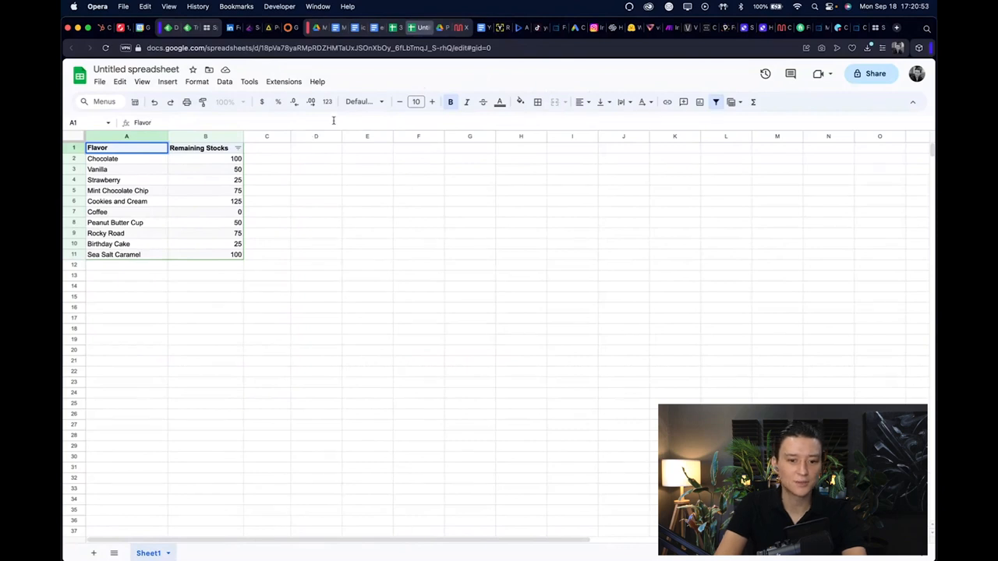
pyautogui.click(100, 81)
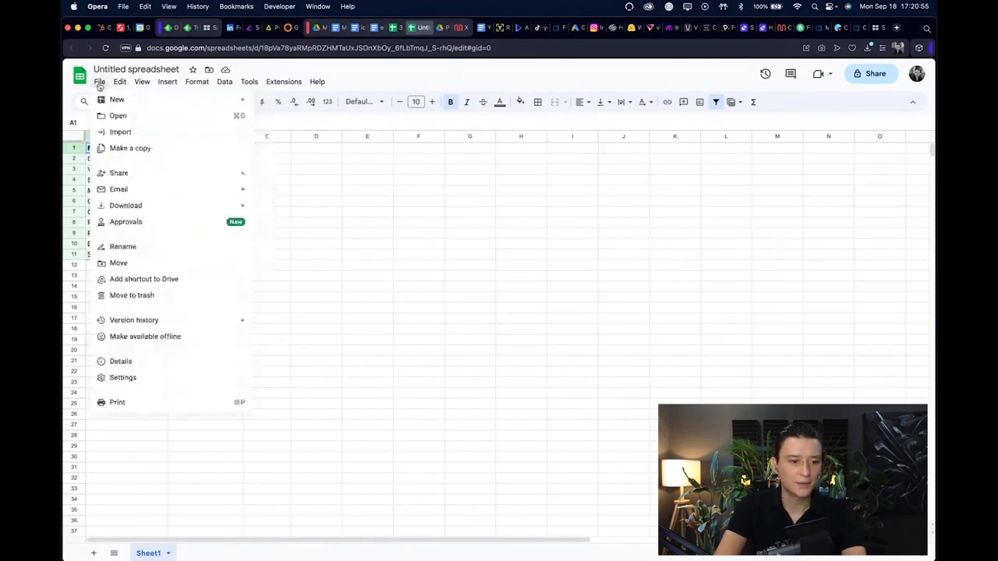
pyautogui.click(551, 81)
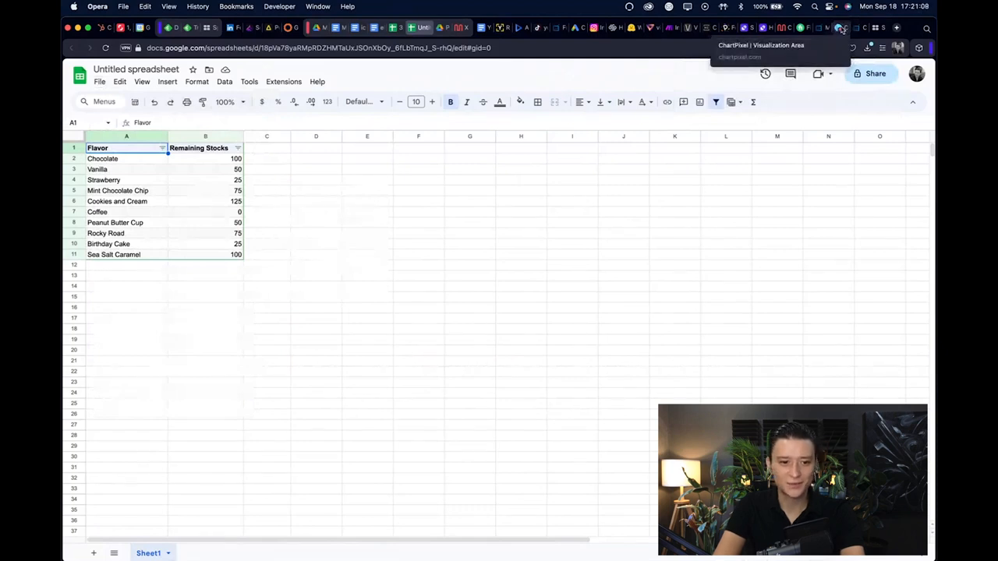
# Return to ChartPixel and start uploading the ice cream stock spreadsheet
pyautogui.click(840, 28)
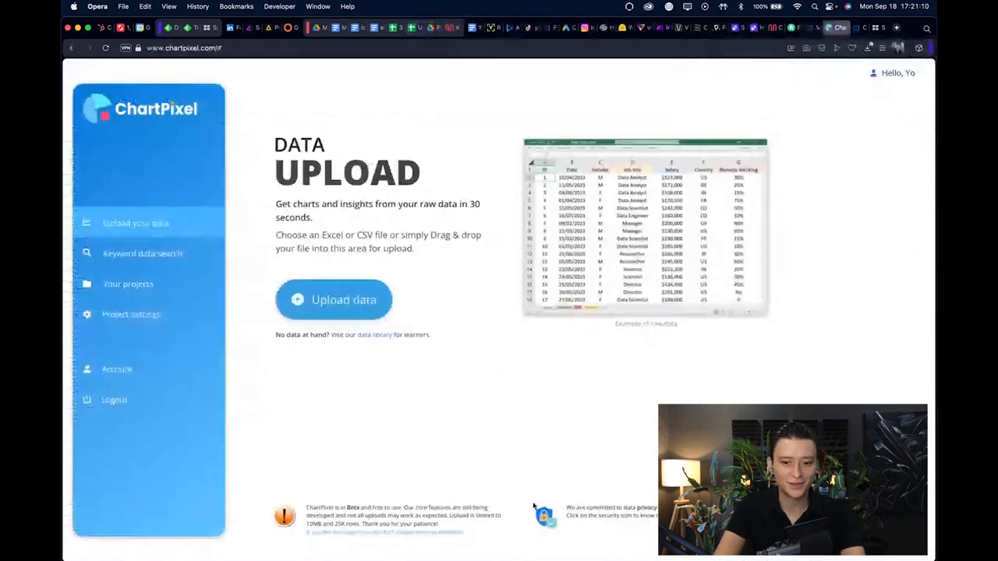
pyautogui.click(334, 299)
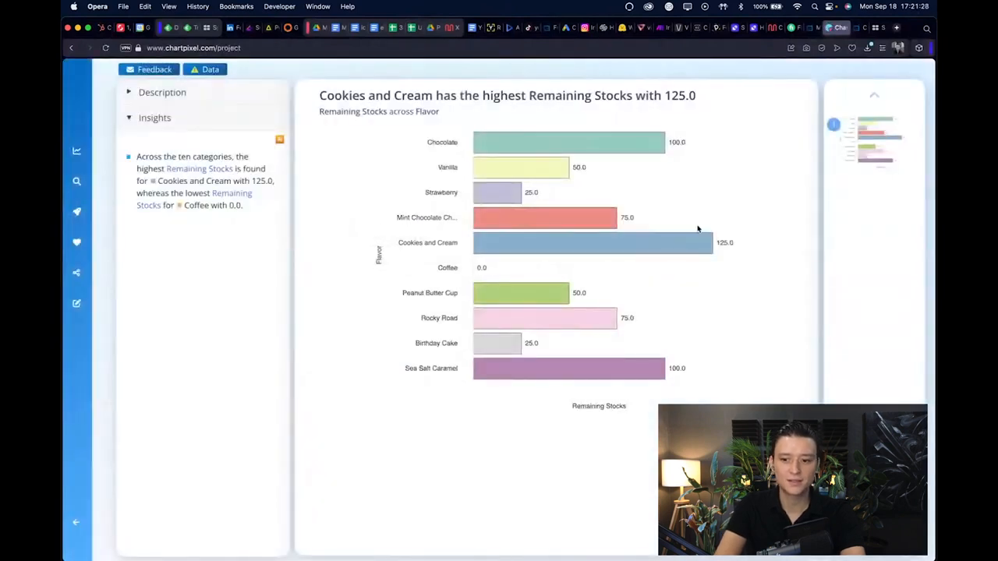
pyautogui.moveTo(731, 185)
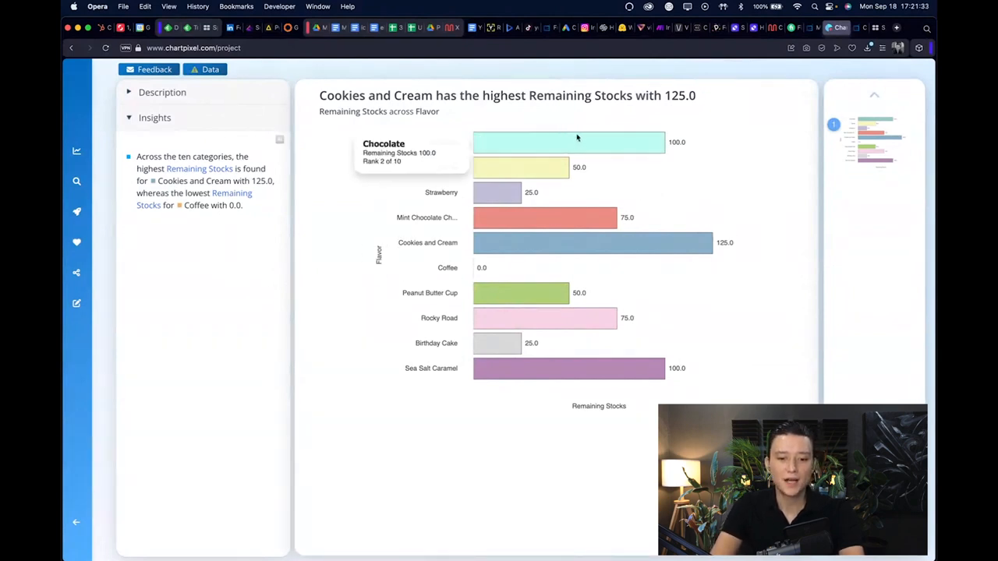
pyautogui.moveTo(498, 343)
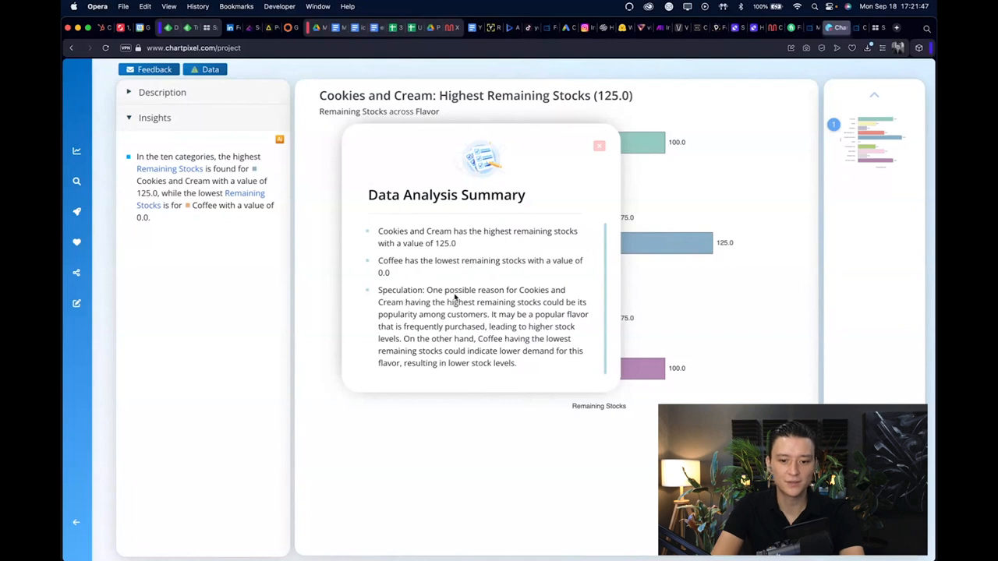
pyautogui.moveTo(438, 312)
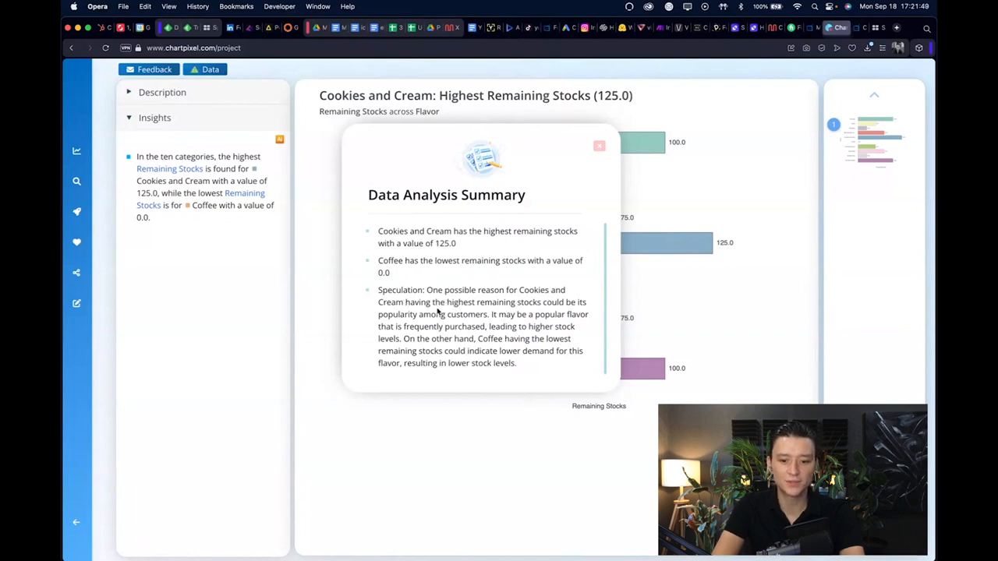
pyautogui.moveTo(548, 310)
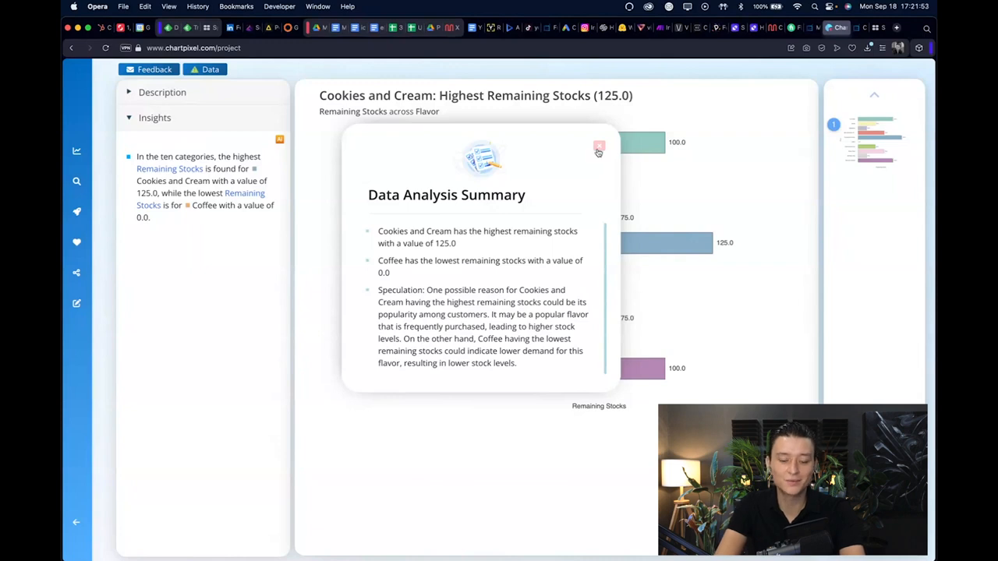
# Close the summary and place the remaining-stocks bar chart image on a Keynote slide
pyautogui.click(599, 147)
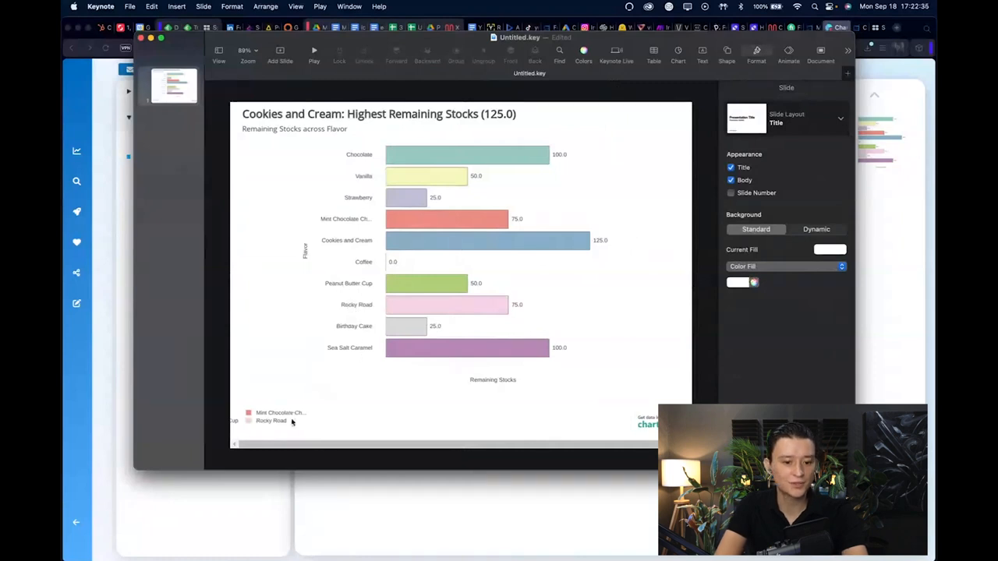
pyautogui.moveTo(632, 405)
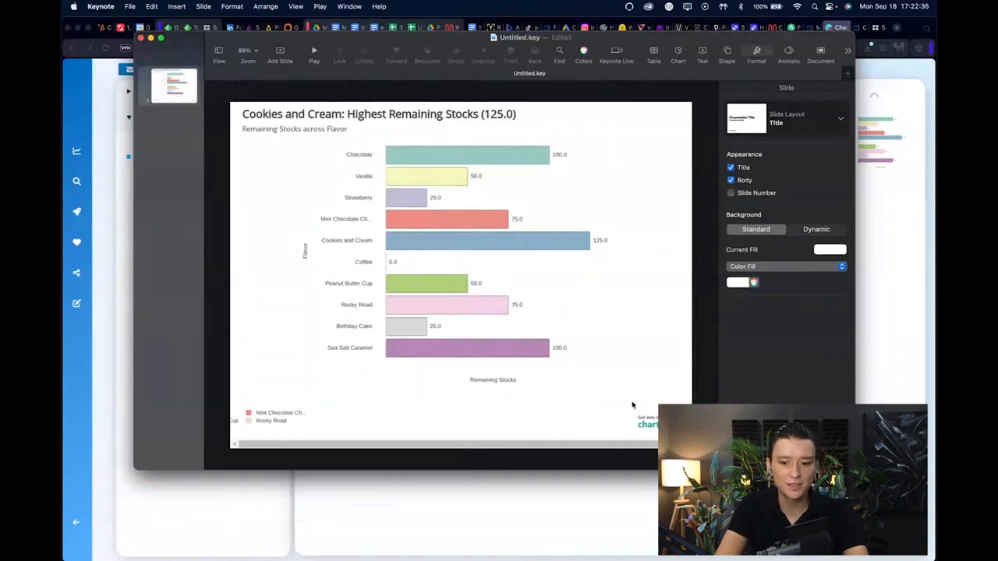
pyautogui.click(467, 273)
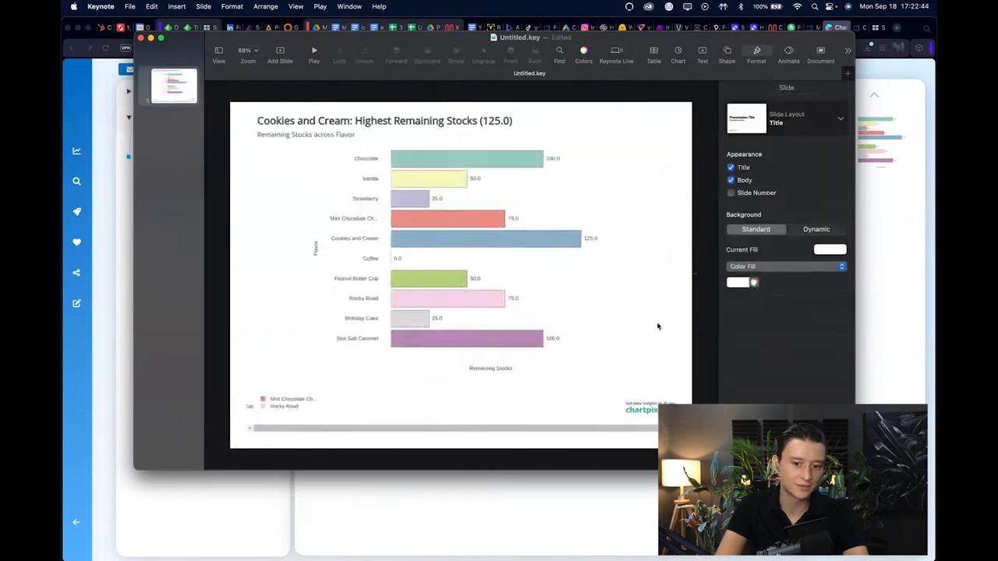
pyautogui.click(727, 54)
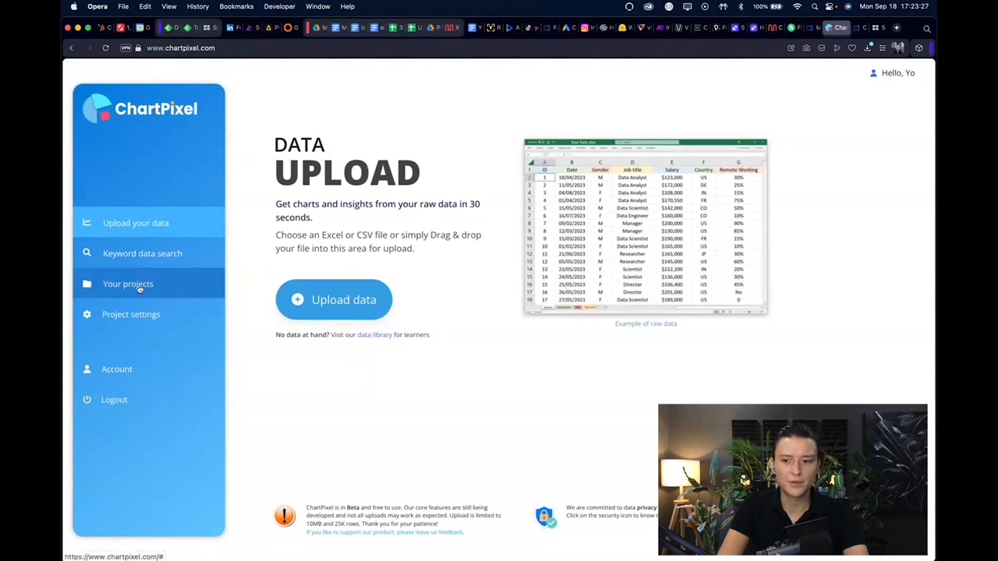
pyautogui.click(128, 284)
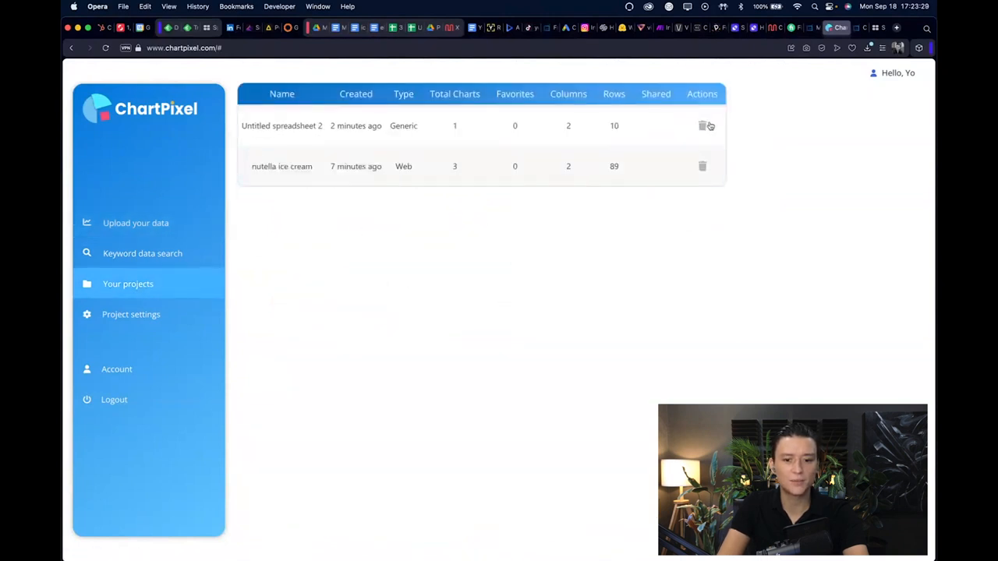
pyautogui.moveTo(117, 368)
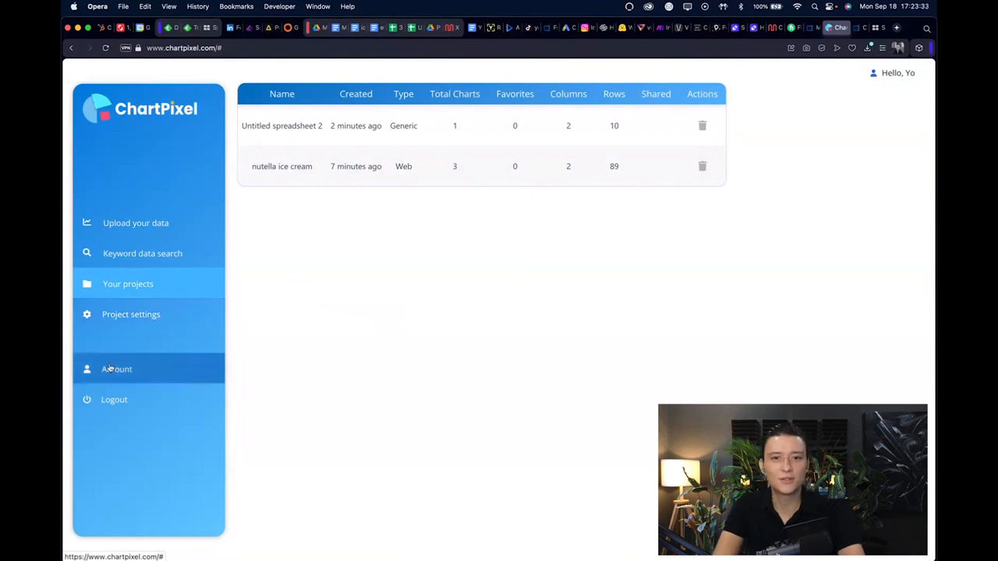
pyautogui.click(136, 223)
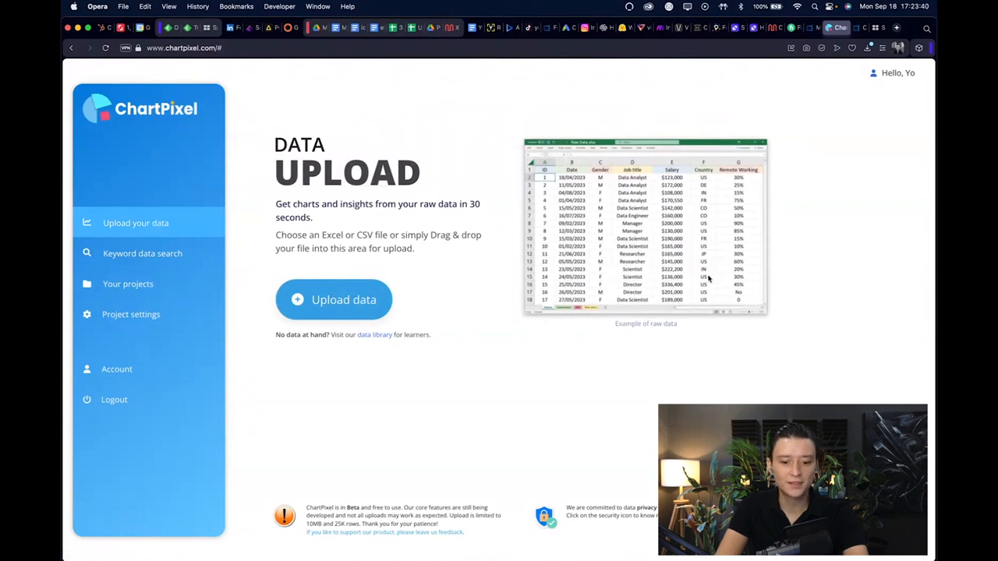
pyautogui.moveTo(606, 281)
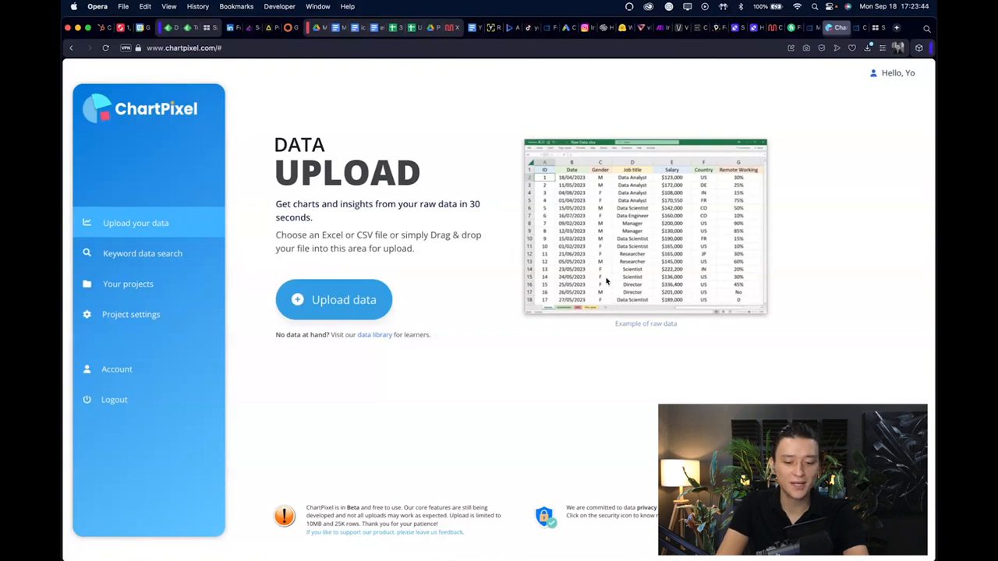
pyautogui.moveTo(828, 278)
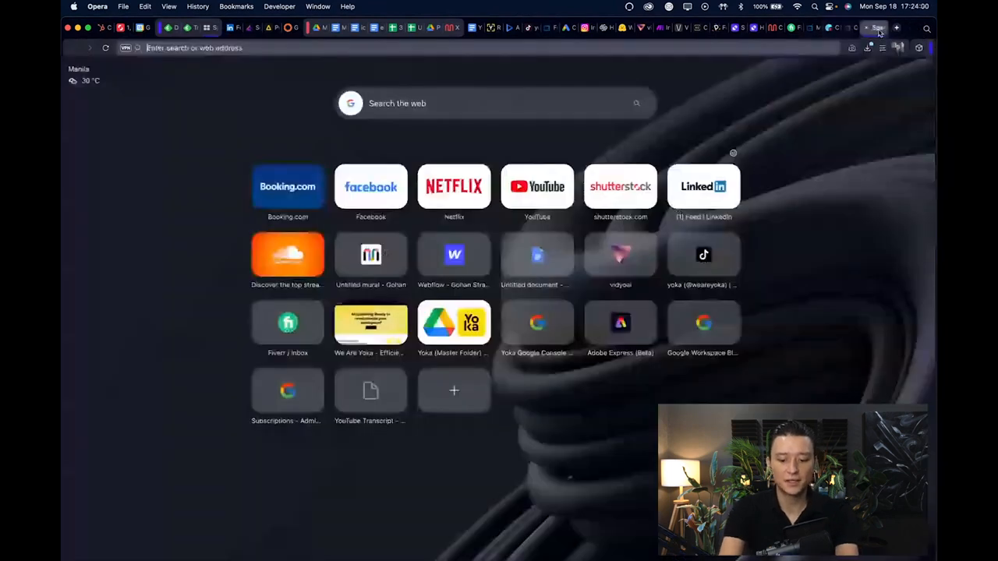
# Search Google for 'top ice cream brands' and open Parade's 32 best ice cream flavors article
pyautogui.write('top ice cream brands')
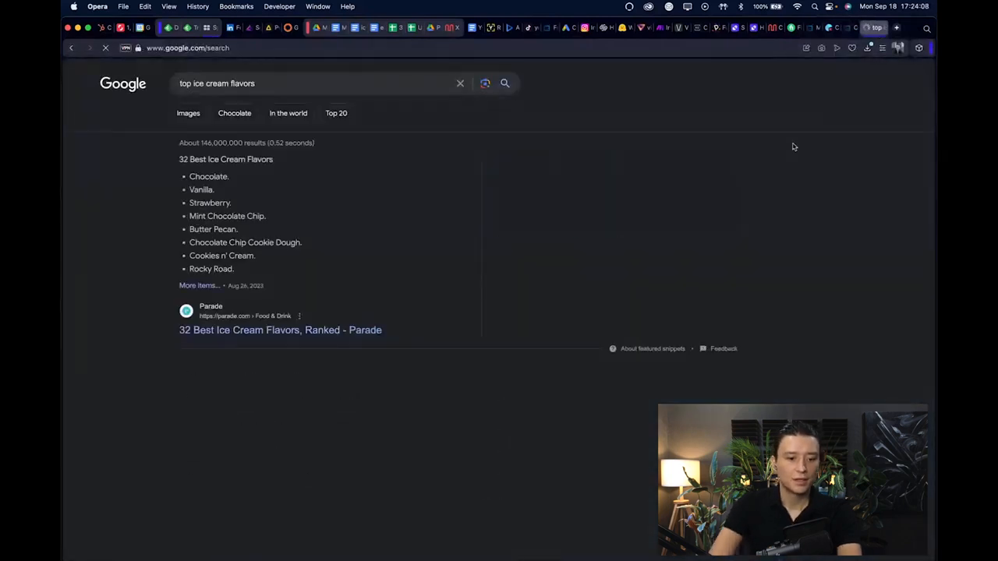
pyautogui.click(281, 331)
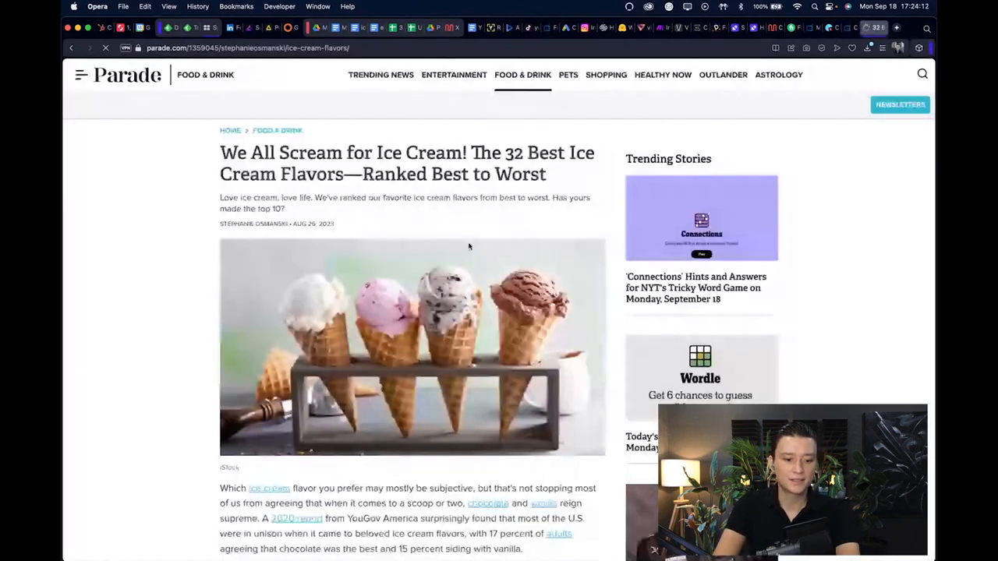
# Scroll through the Parade article to its end to reach the ranked flavor list text
pyautogui.scroll(-3)
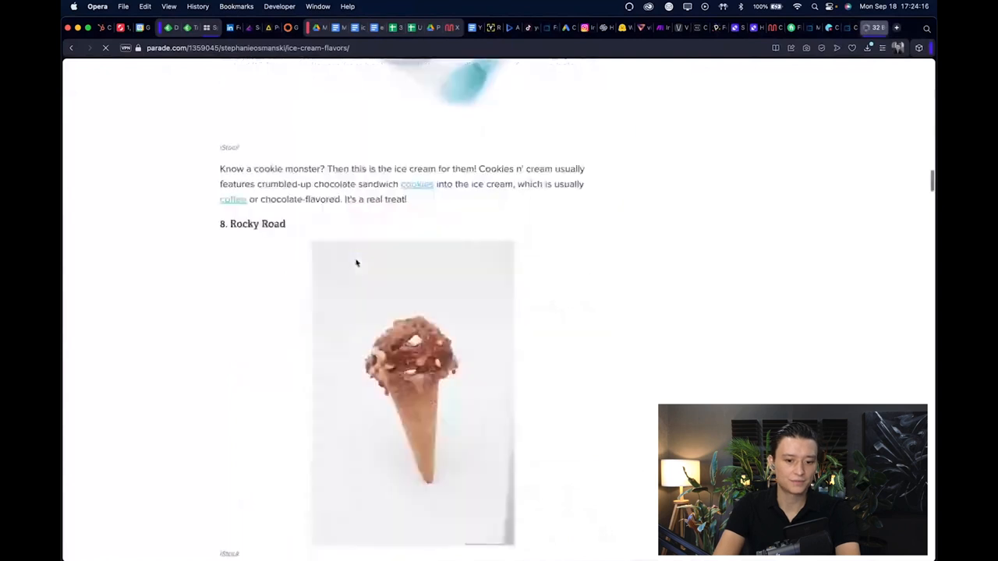
pyautogui.scroll(-3)
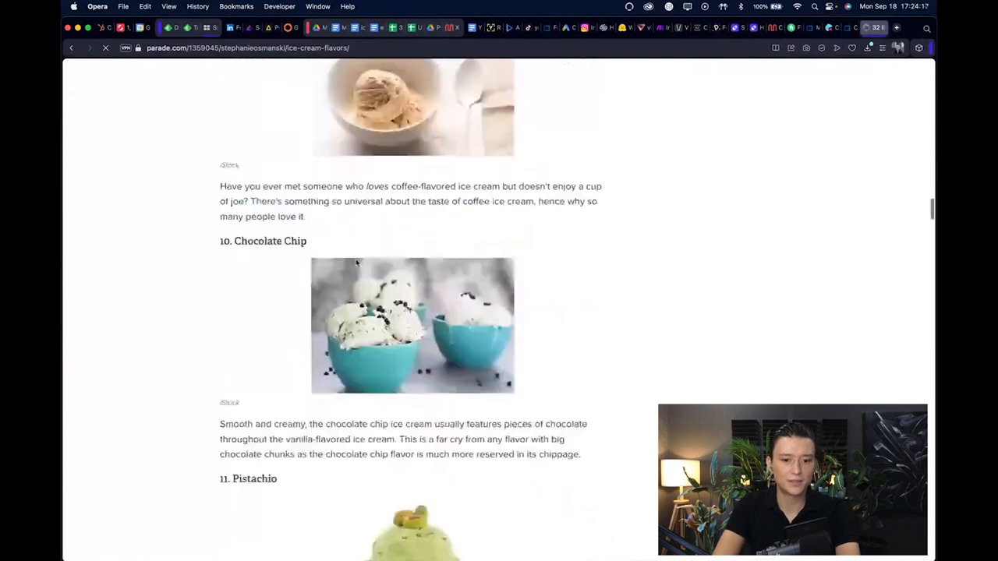
pyautogui.scroll(3)
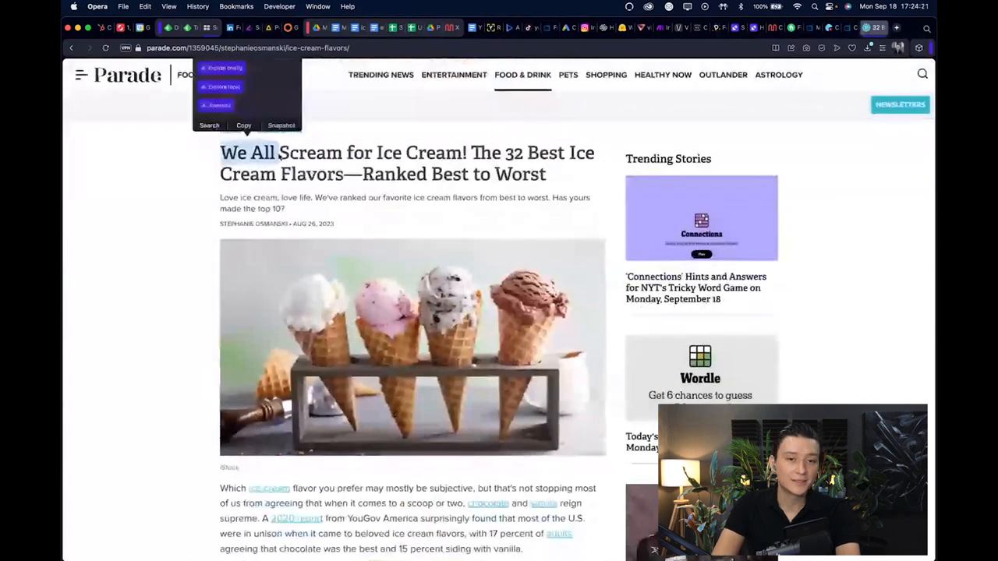
pyautogui.scroll(-3)
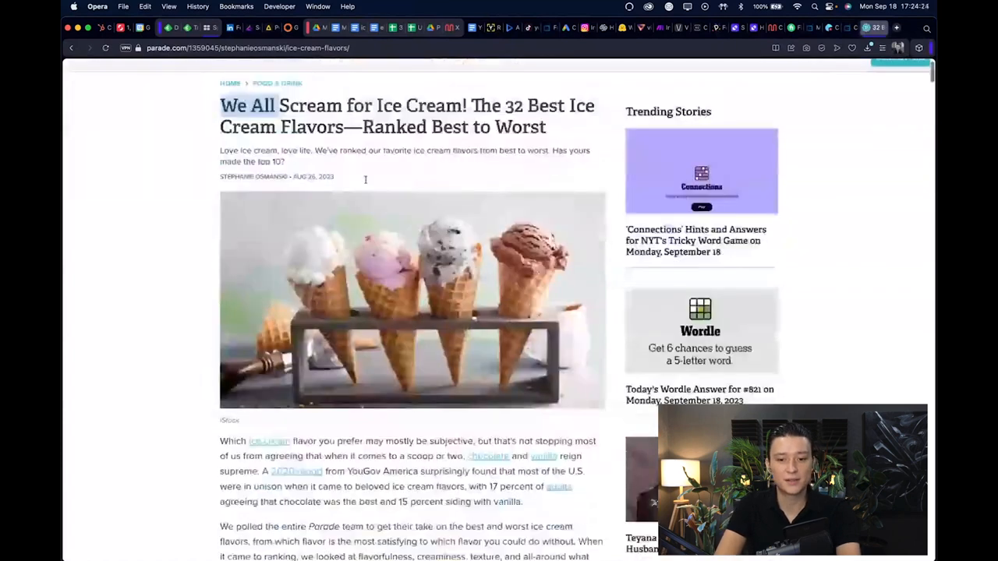
pyautogui.scroll(-3)
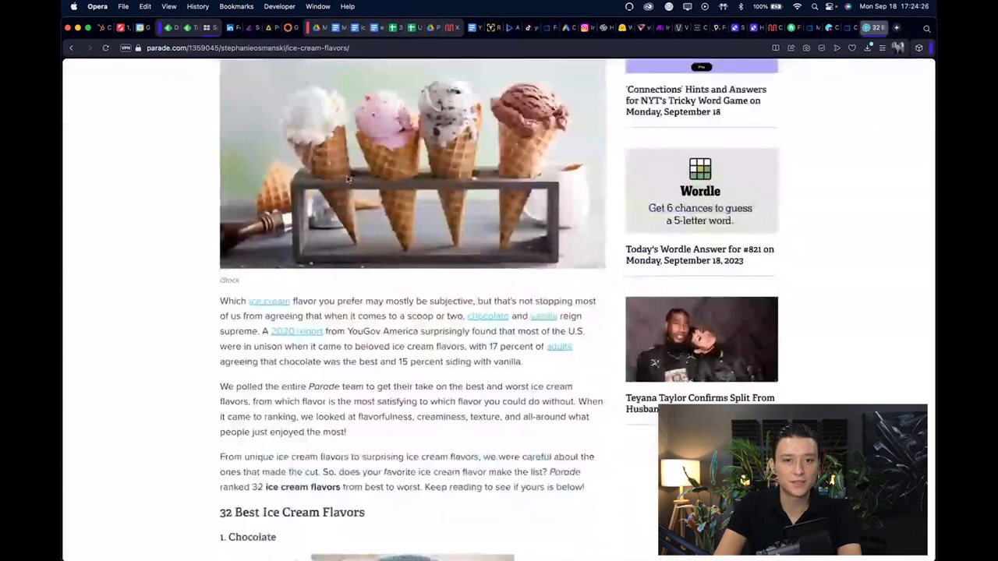
pyautogui.scroll(-3)
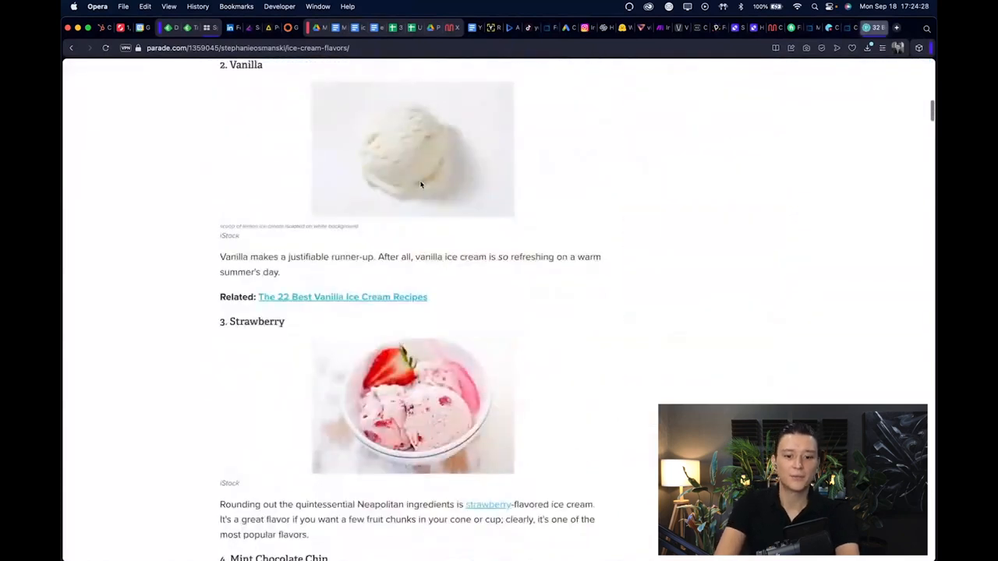
pyautogui.scroll(-3)
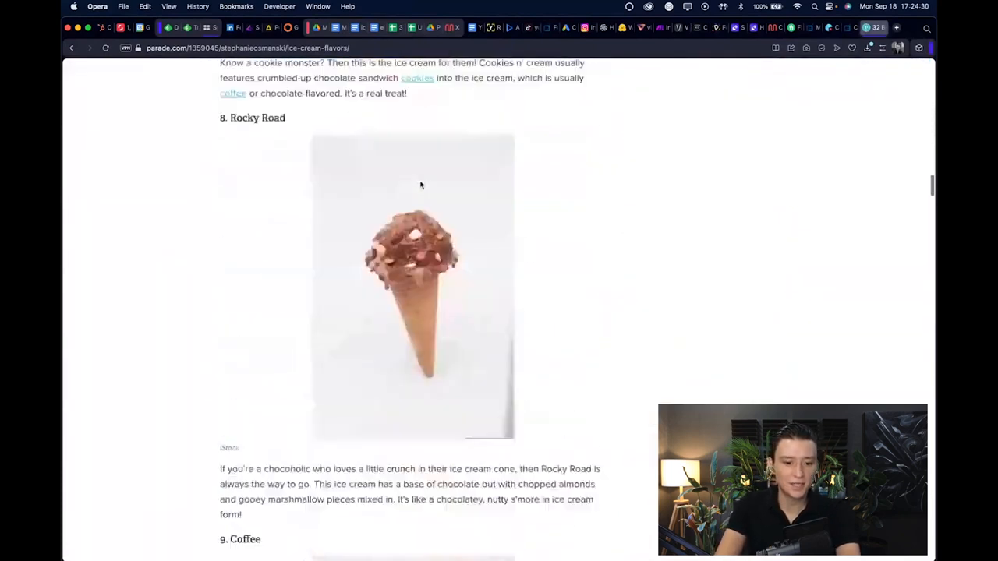
pyautogui.scroll(-3)
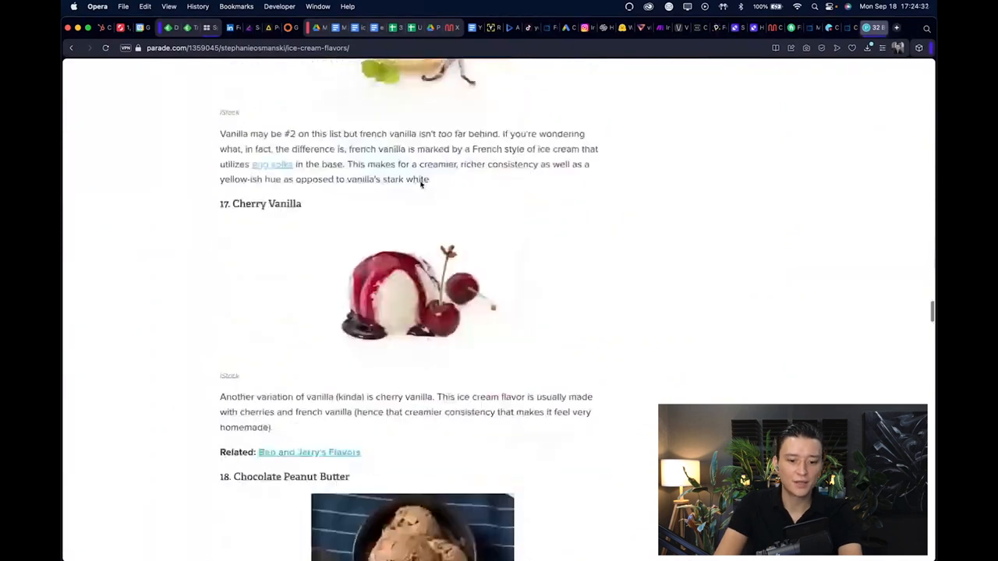
pyautogui.scroll(-3)
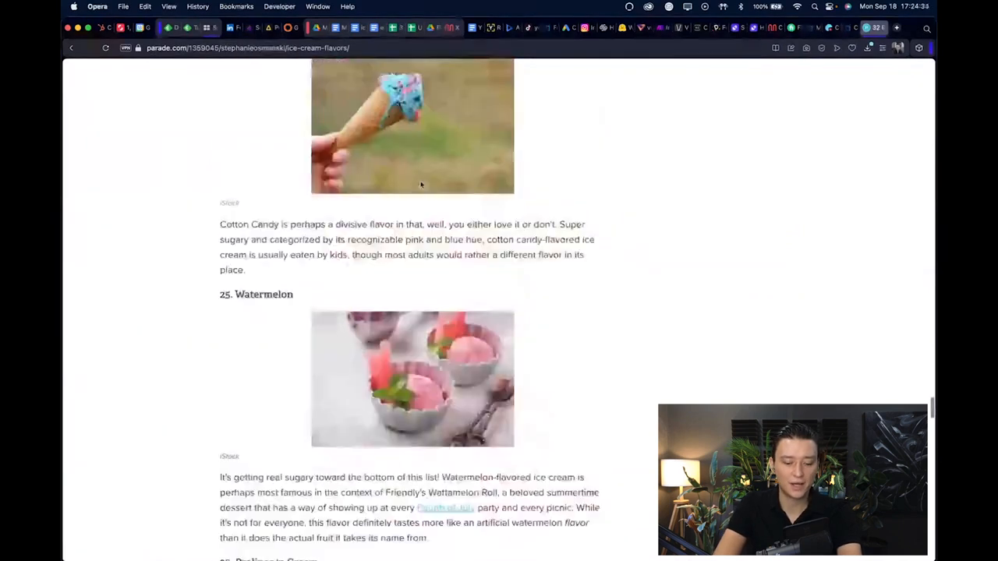
pyautogui.scroll(-3)
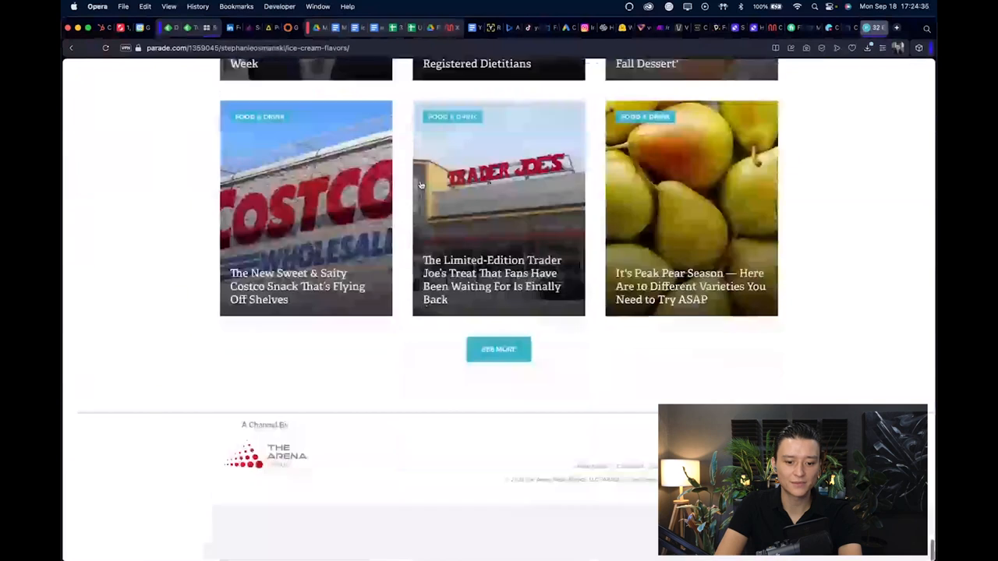
pyautogui.scroll(3)
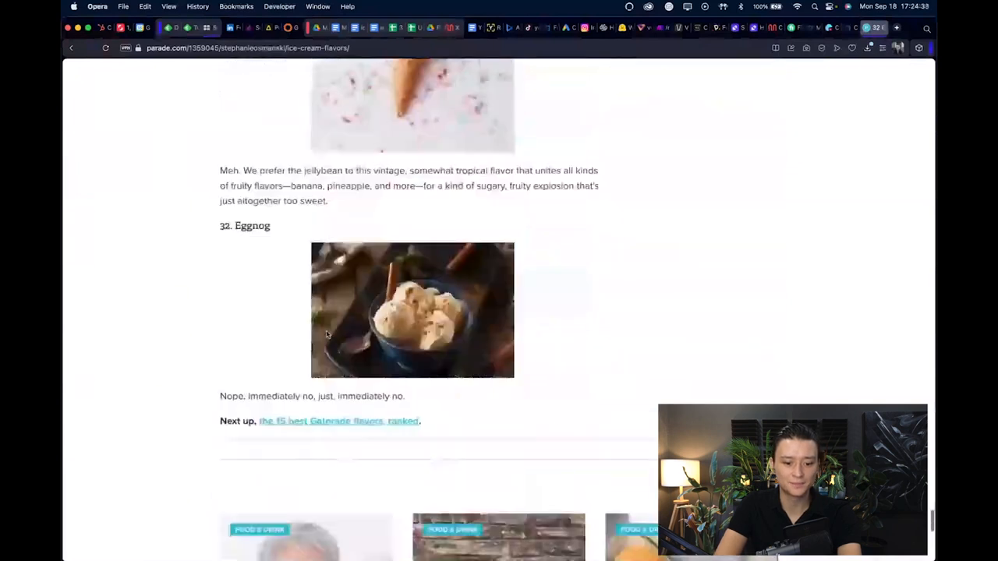
pyautogui.scroll(-3)
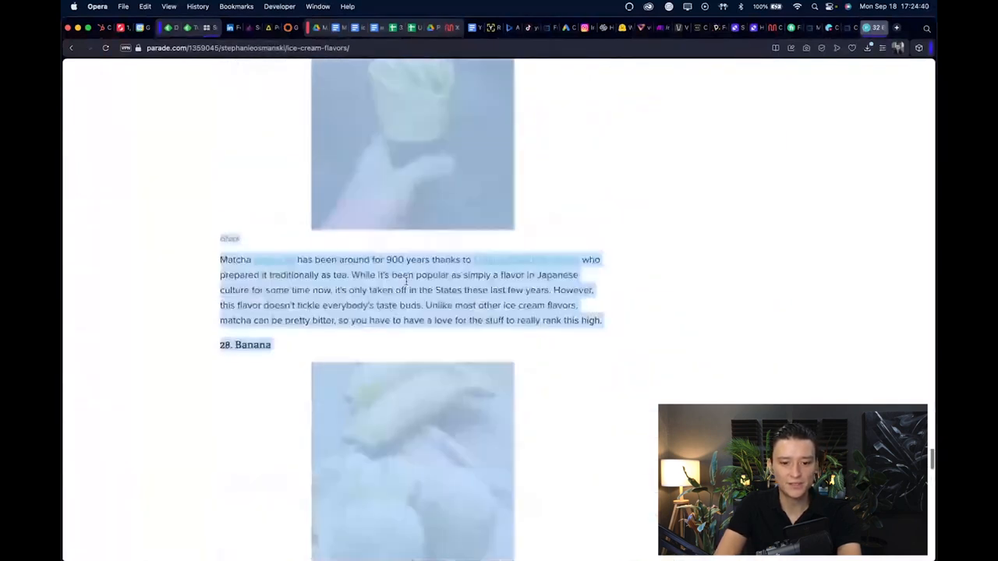
pyautogui.scroll(-3)
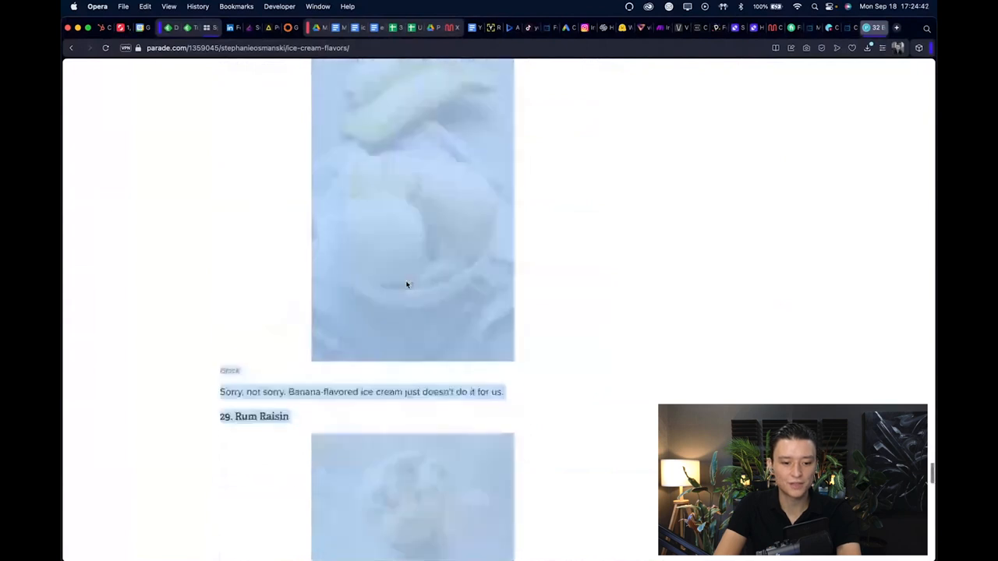
pyautogui.scroll(-3)
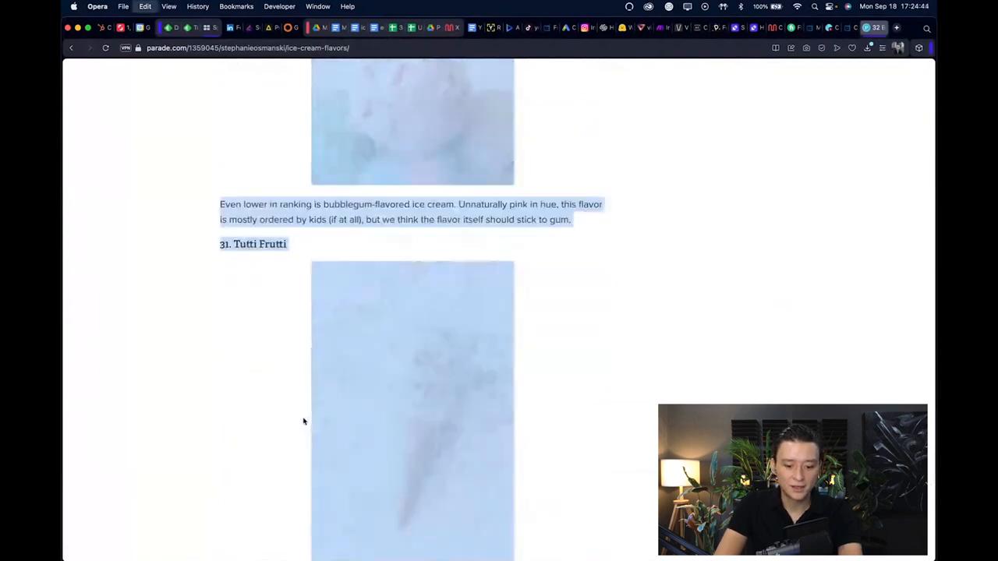
pyautogui.moveTo(515, 291)
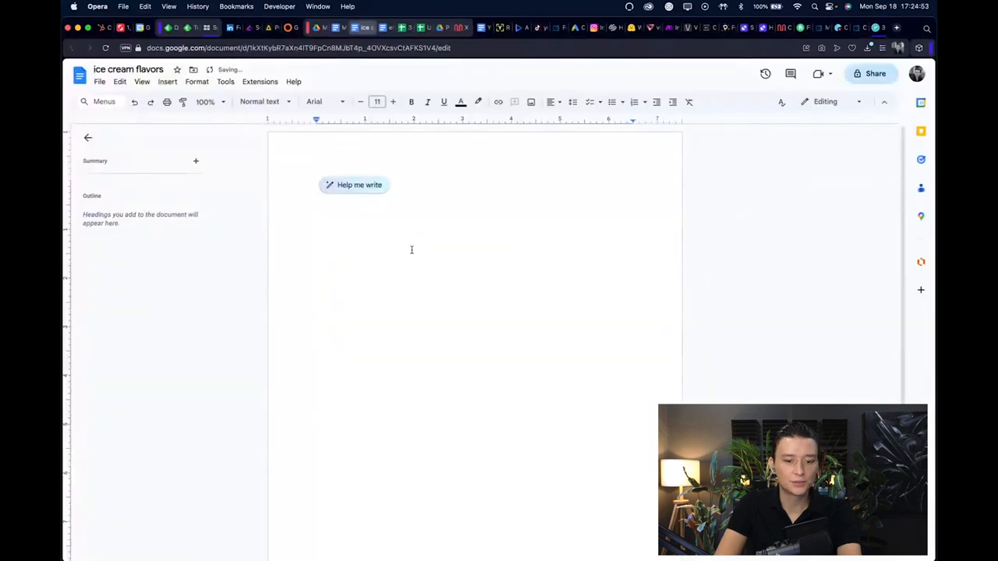
# Scroll the blank 'ice cream flavors' Google Doc page
pyautogui.scroll(-3)
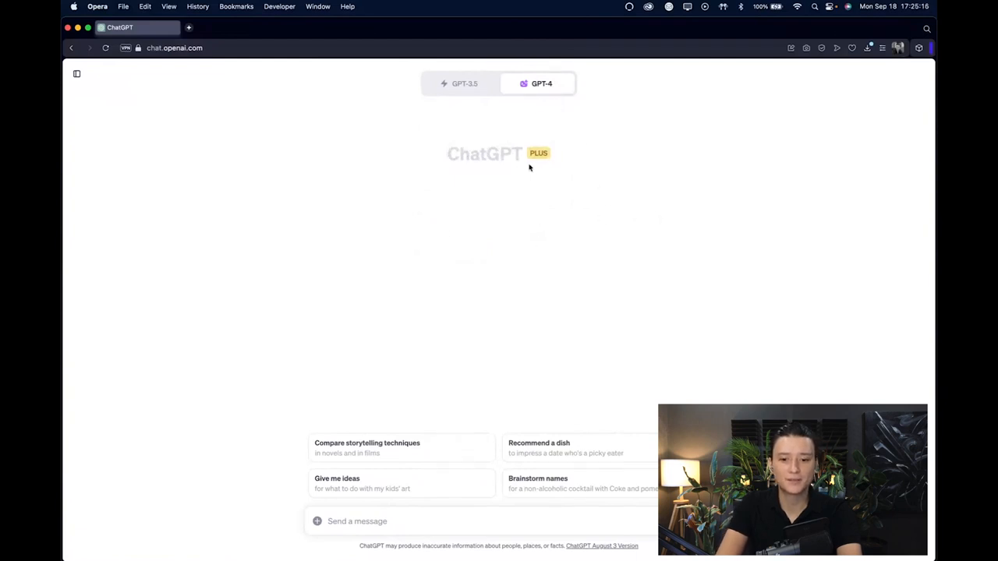
# Write a ChatGPT message asking to turn the pasted article data into a downloadable table with rows and columns
pyautogui.click(541, 85)
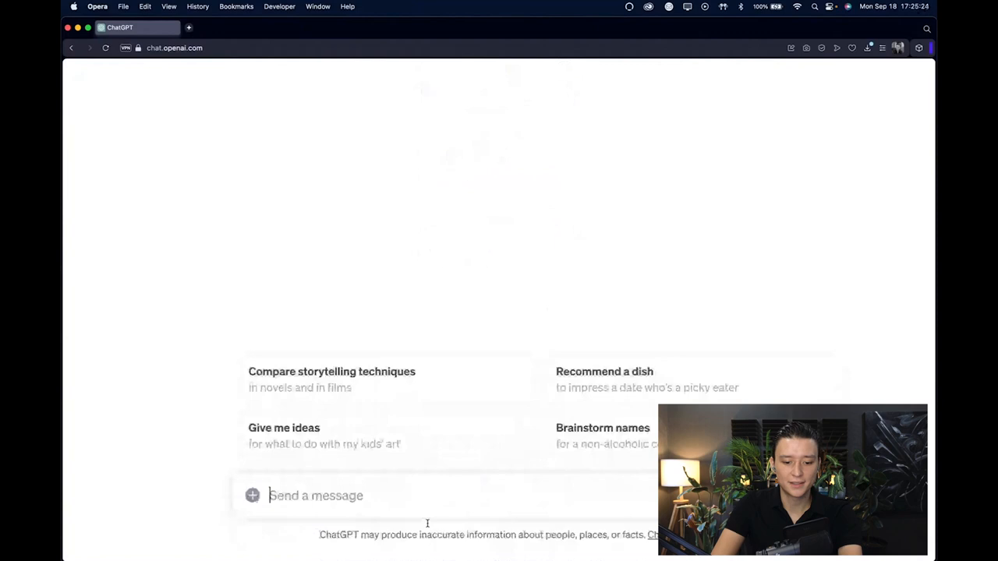
pyautogui.write('I want to us')
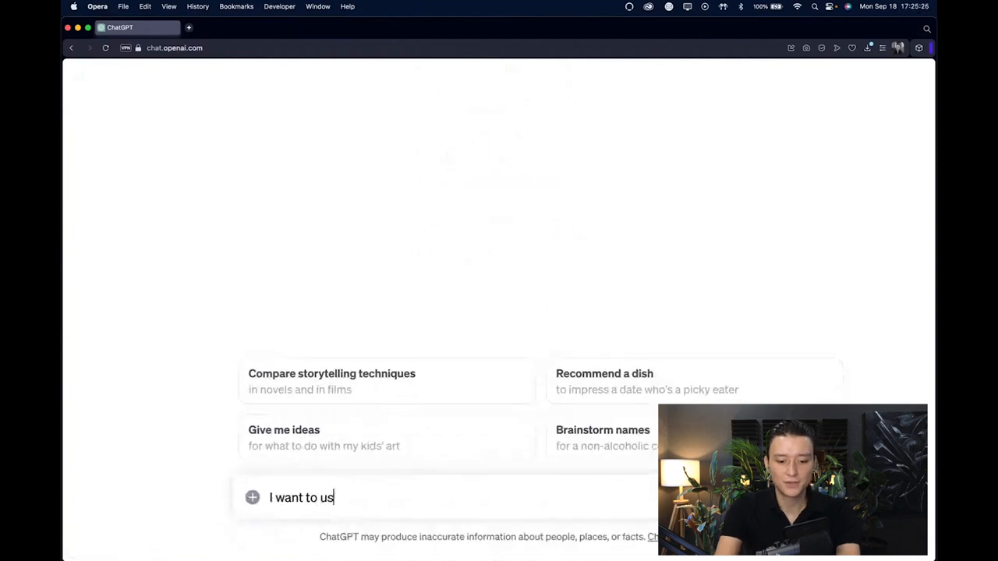
pyautogui.write('e the data from t')
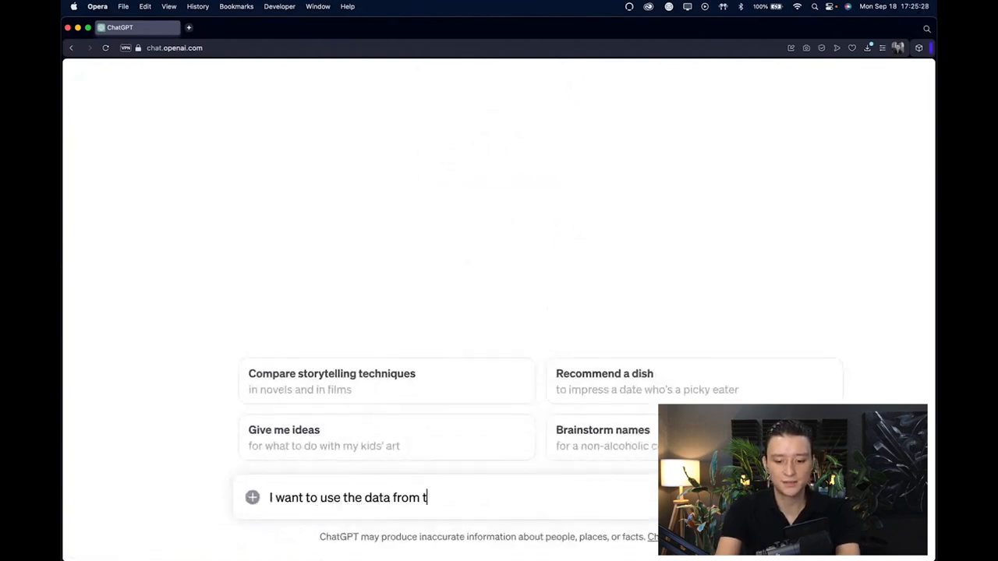
pyautogui.write('hese pasted infromation and pls create')
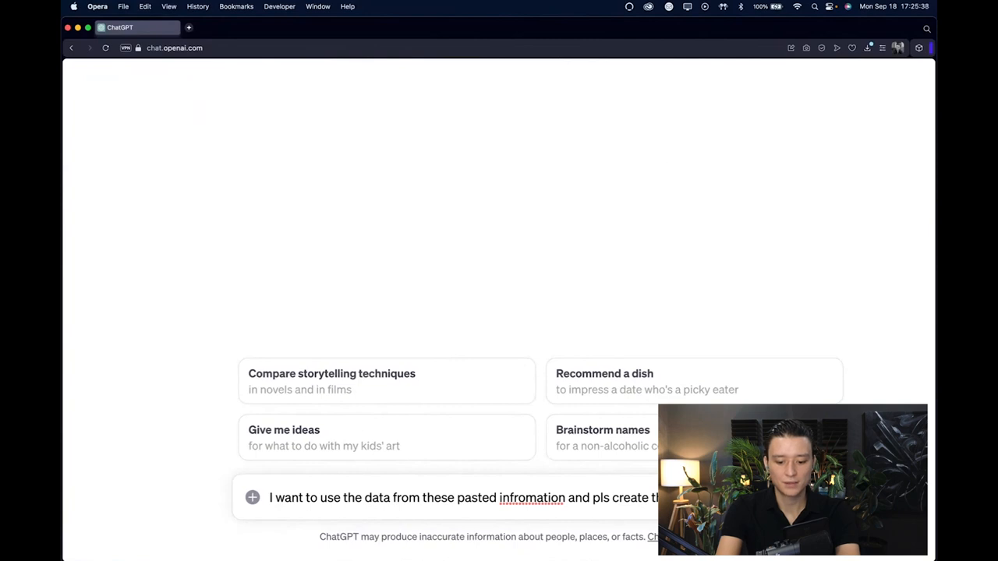
pyautogui.write('that i cam')
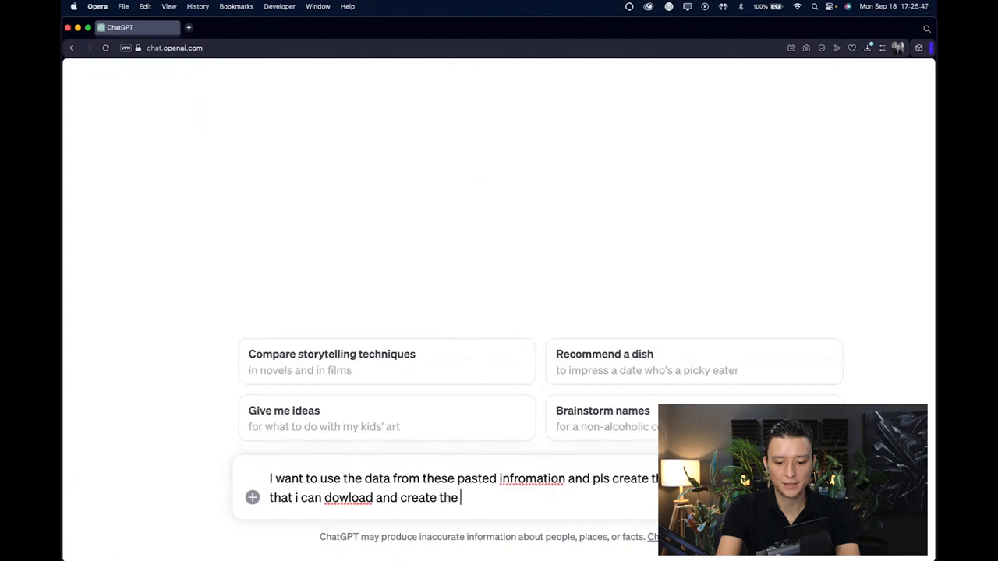
pyautogui.write('rows and colu')
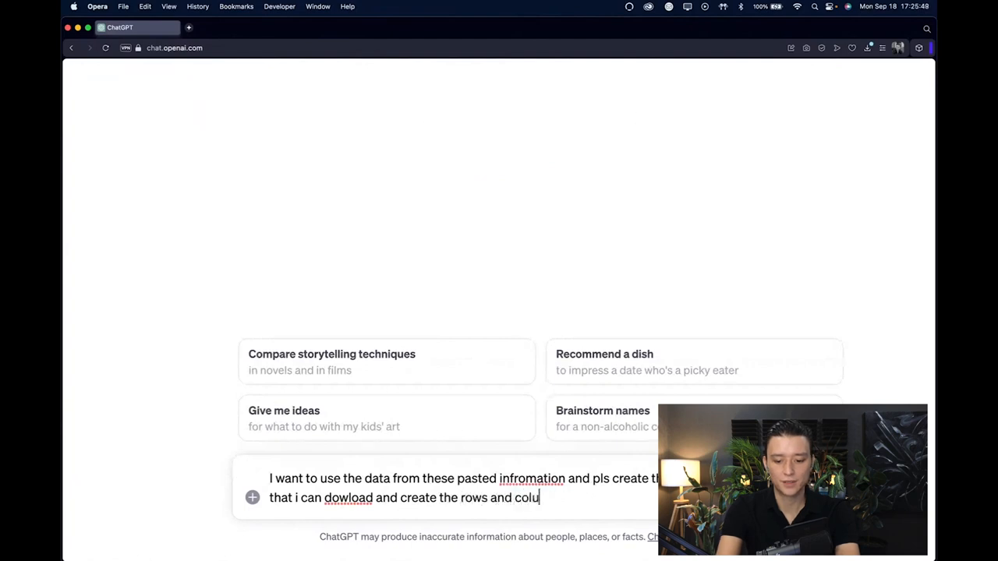
pyautogui.write('mns accordingly. "')
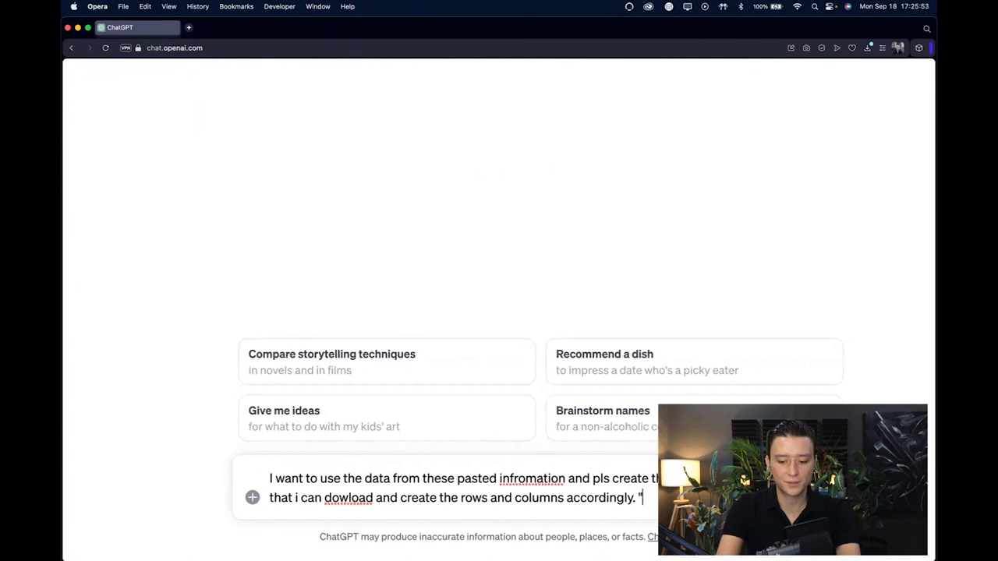
pyautogui.moveTo(450, 516)
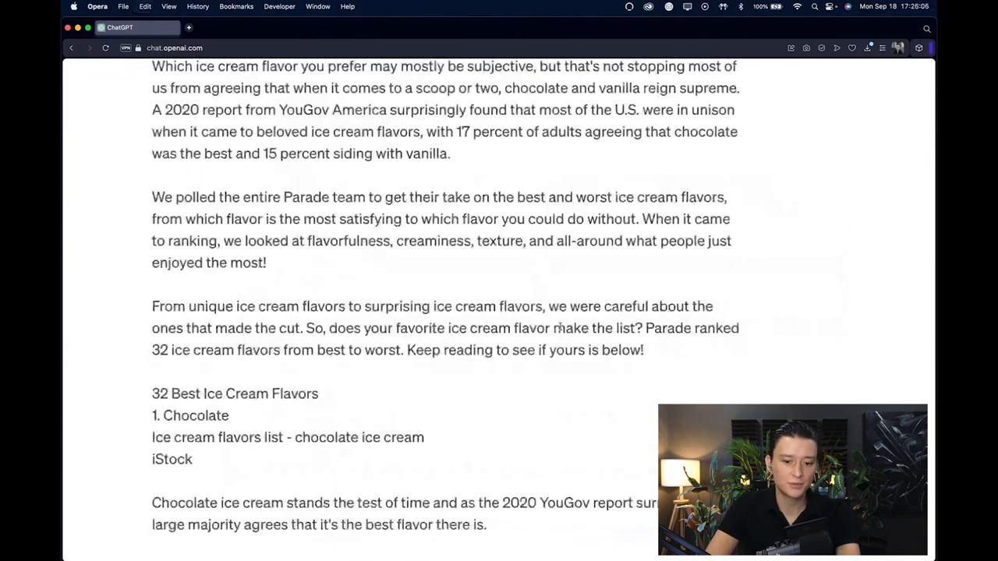
# Follow ChatGPT's pandas run and download the Ice Cream Flavors Ranked CSV file
pyautogui.scroll(-3)
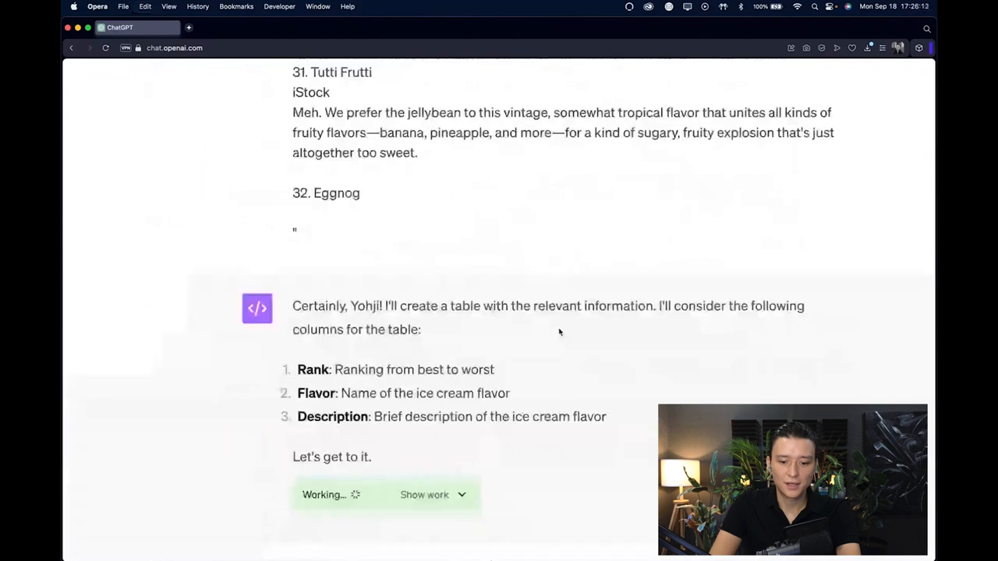
pyautogui.scroll(-3)
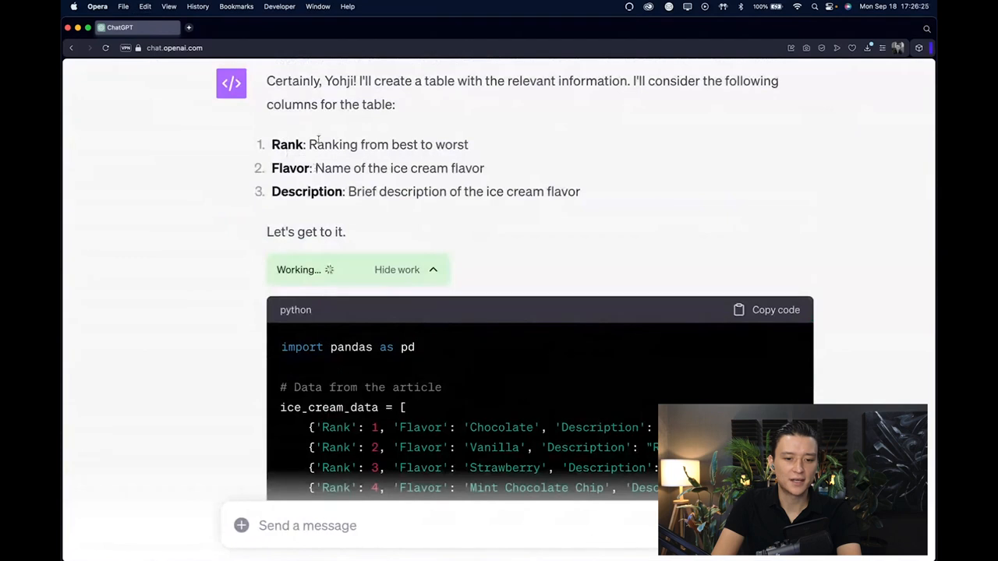
pyautogui.scroll(-3)
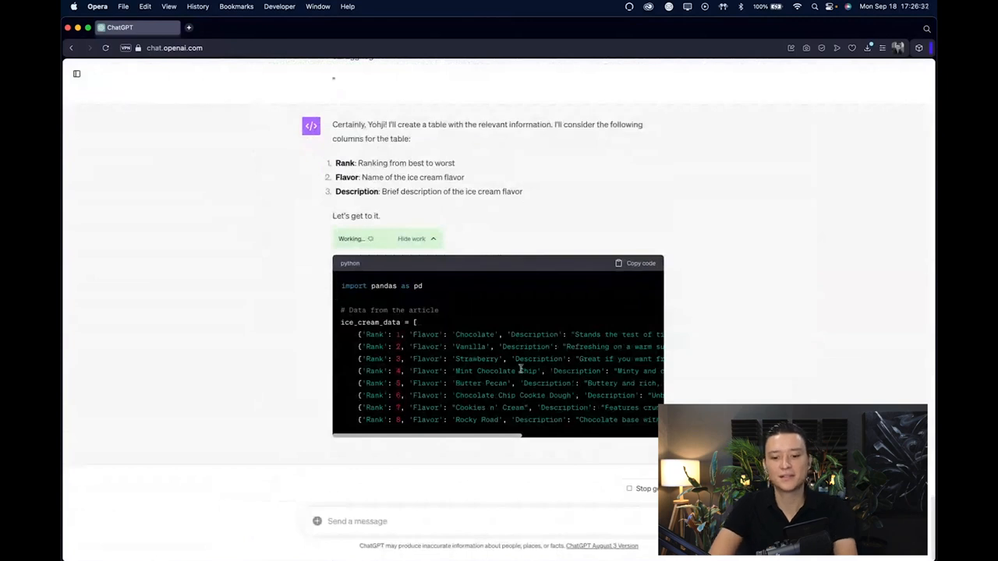
pyautogui.scroll(-3)
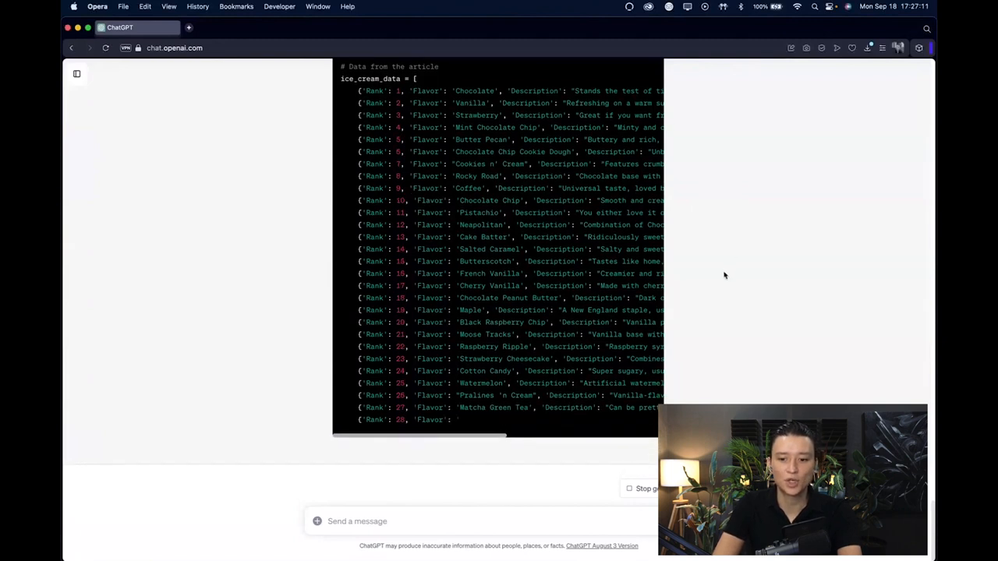
pyautogui.scroll(-3)
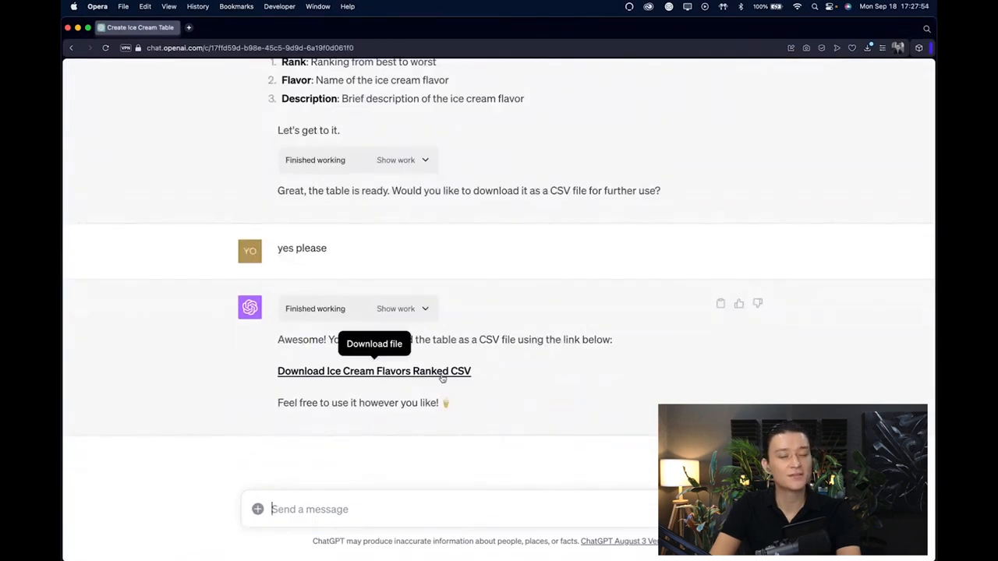
pyautogui.click(374, 371)
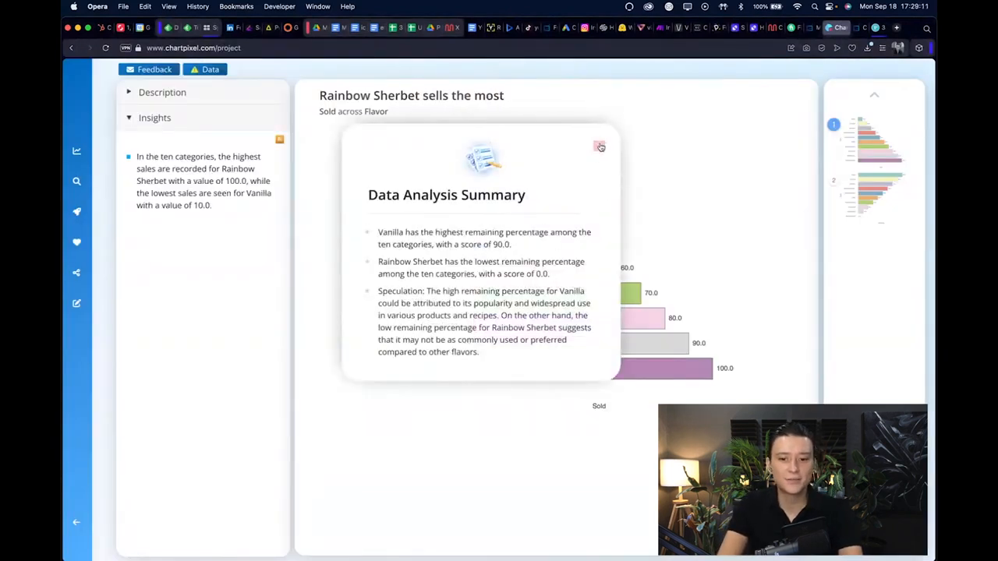
# Dismiss the Data Analysis Summary popup to reveal the 'Rainbow Sherbet sells the most' bar chart
pyautogui.click(598, 147)
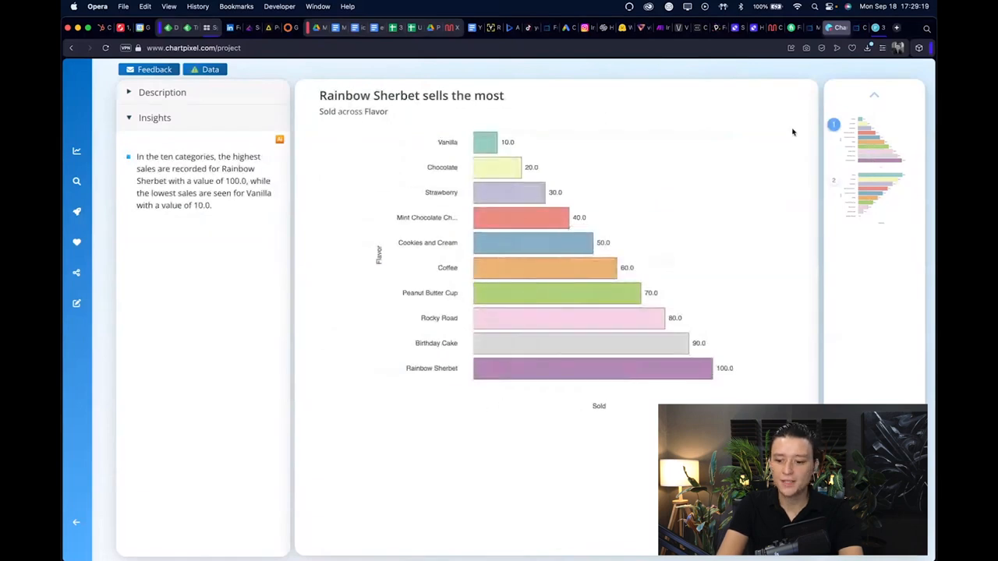
pyautogui.moveTo(773, 128)
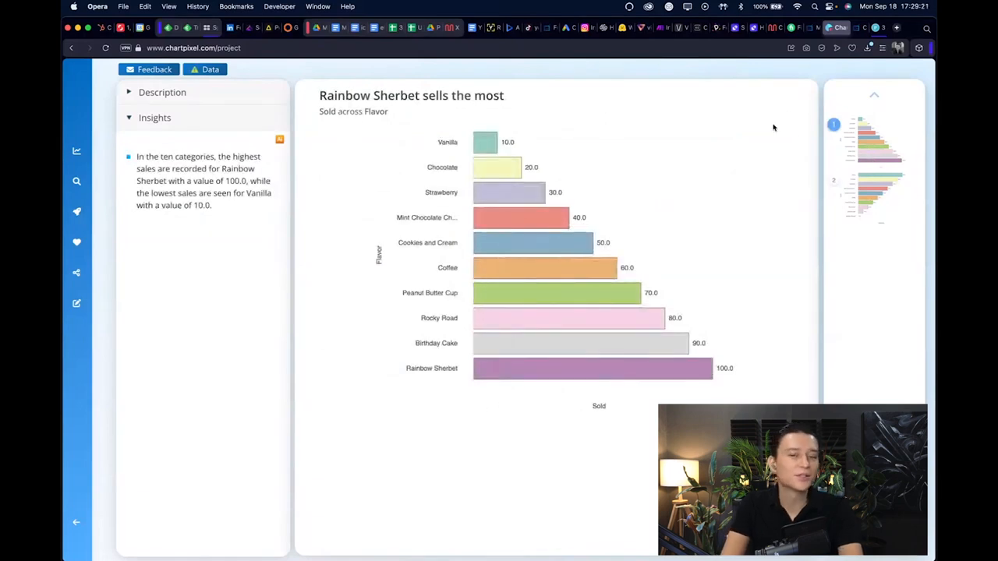